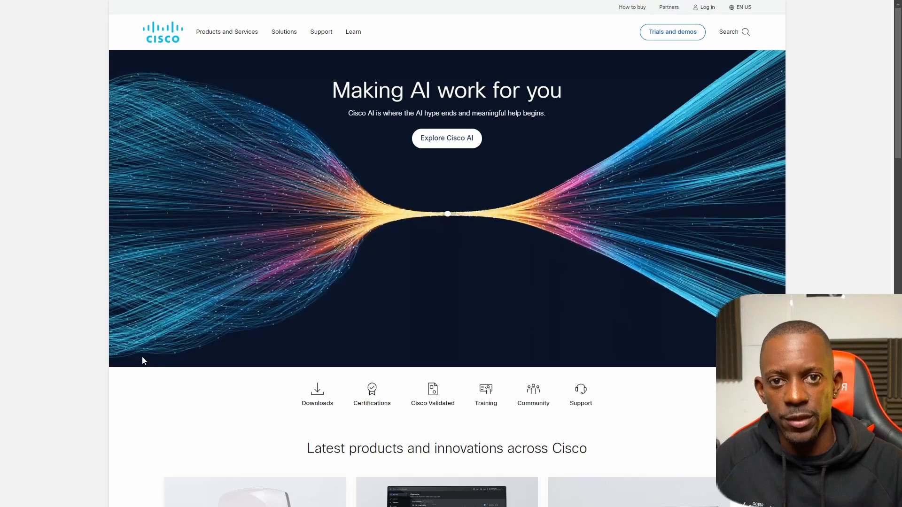
mouse_move(318, 396)
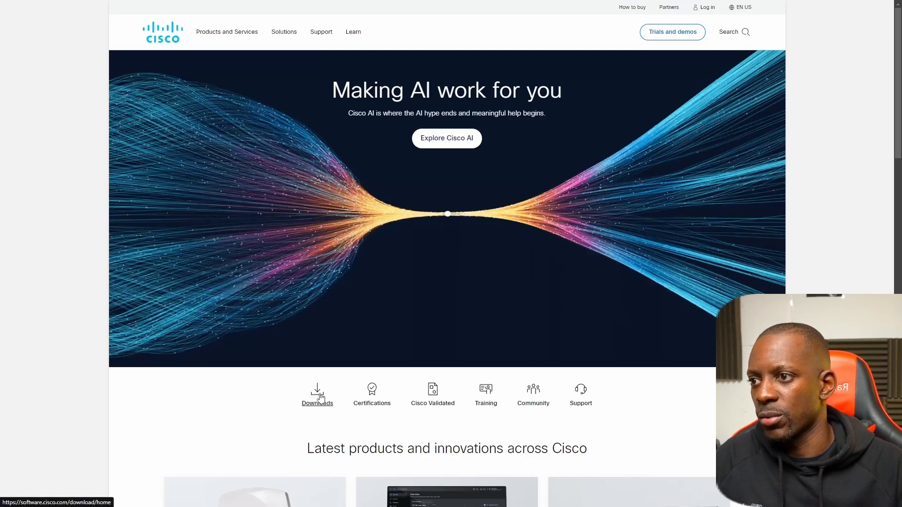
Search Cisco Software Download for 'modeli' and select Modeling Labs from the suggestions.
click(318, 395)
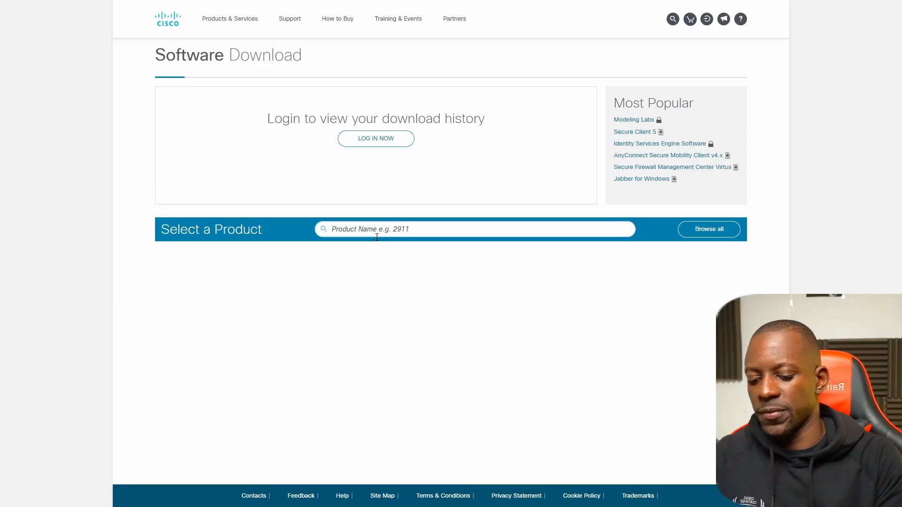
text(modeli)
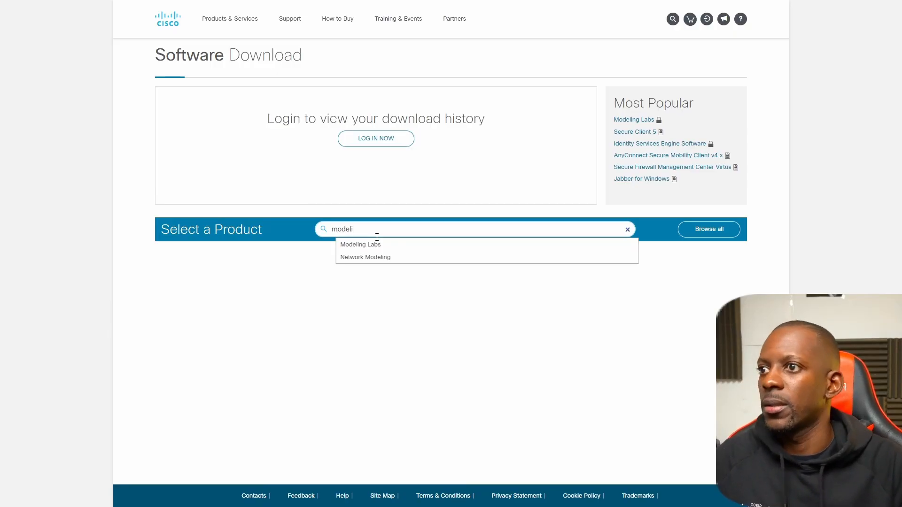
click(361, 244)
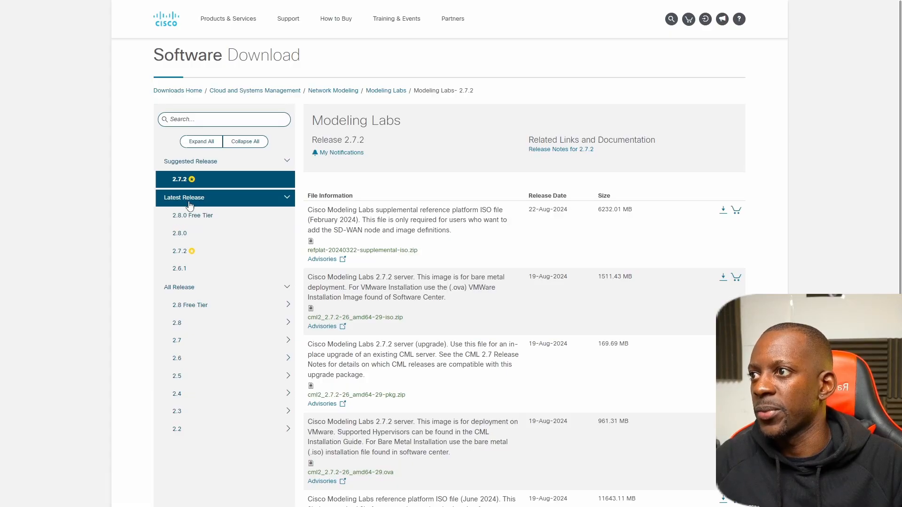
Switch to the 2.8.0 Free Tier release and review details of the .ova server image and refplat ISO zip.
click(193, 215)
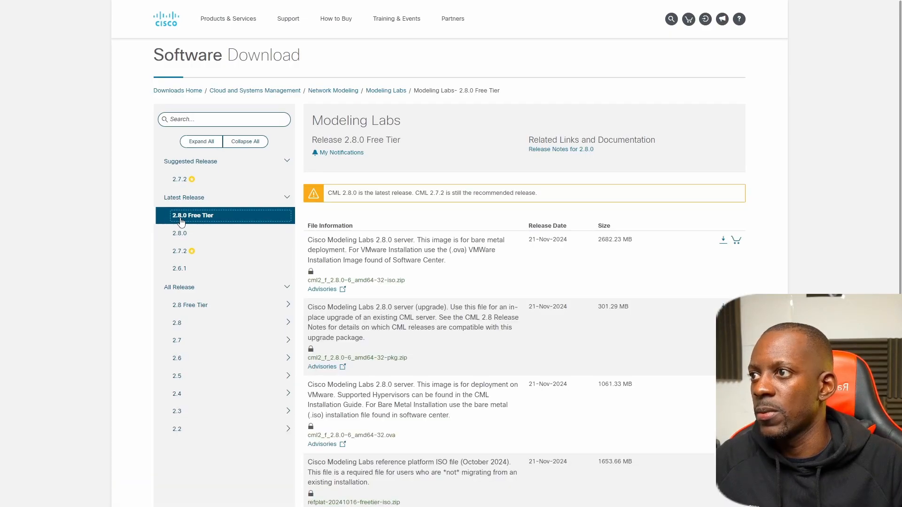
mouse_move(415, 306)
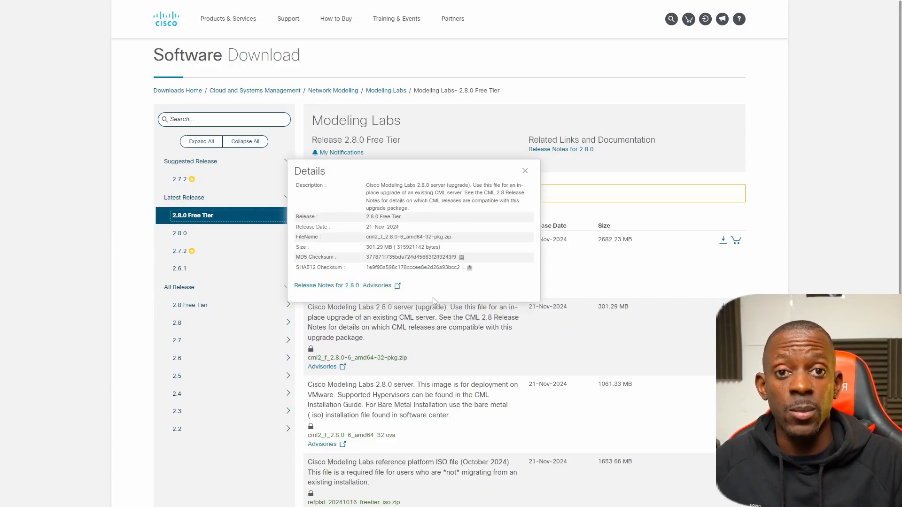
click(524, 170)
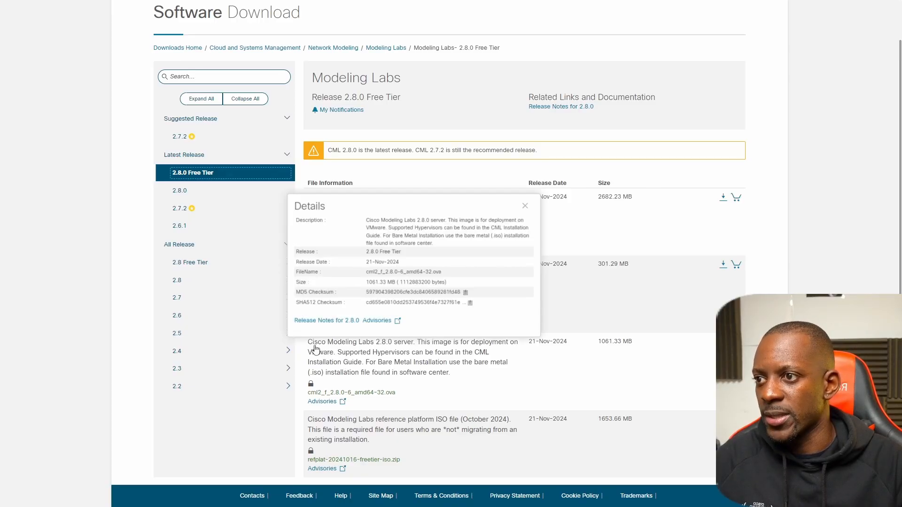
mouse_move(471, 350)
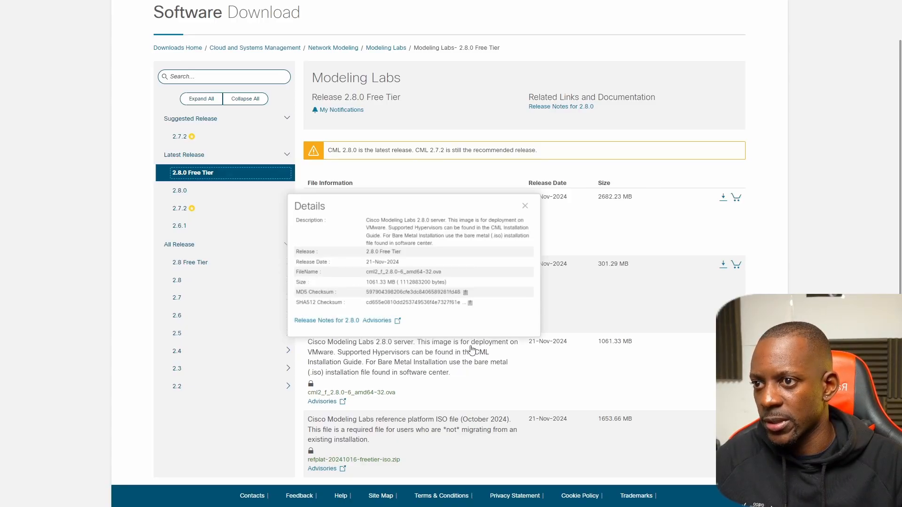
click(524, 206)
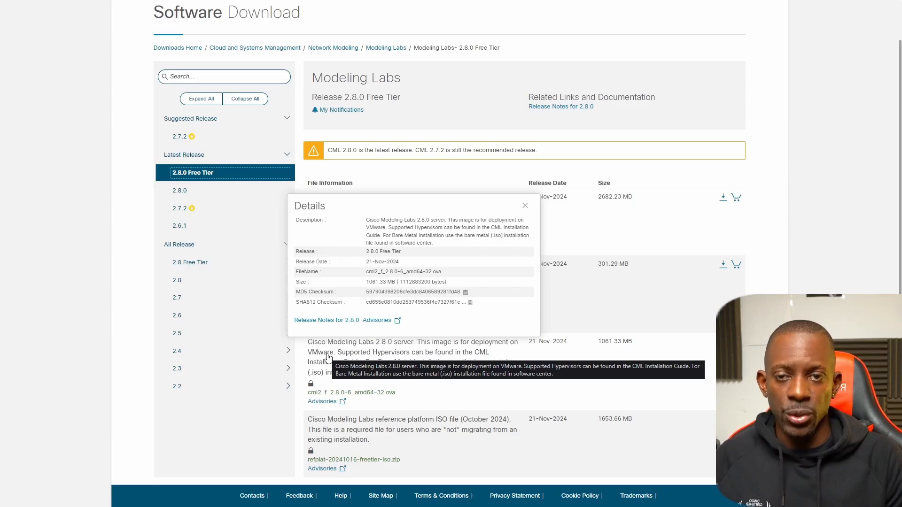
click(524, 204)
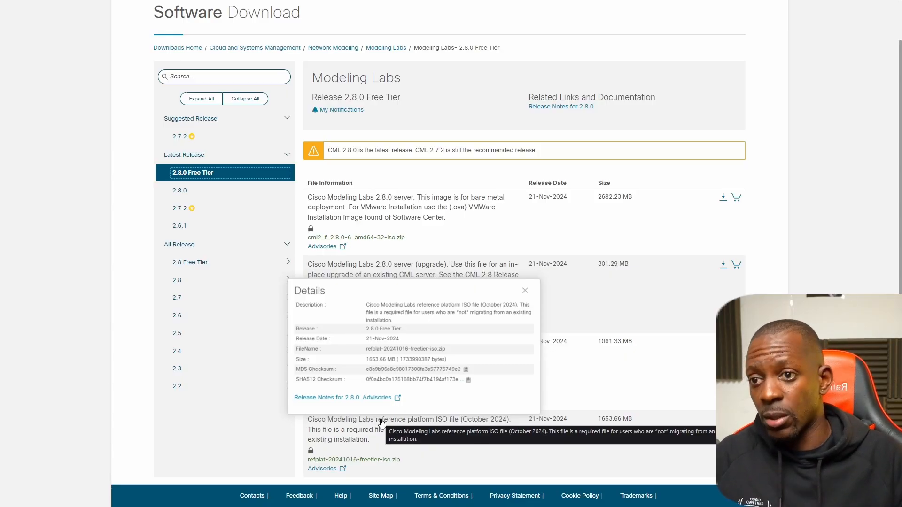
click(524, 290)
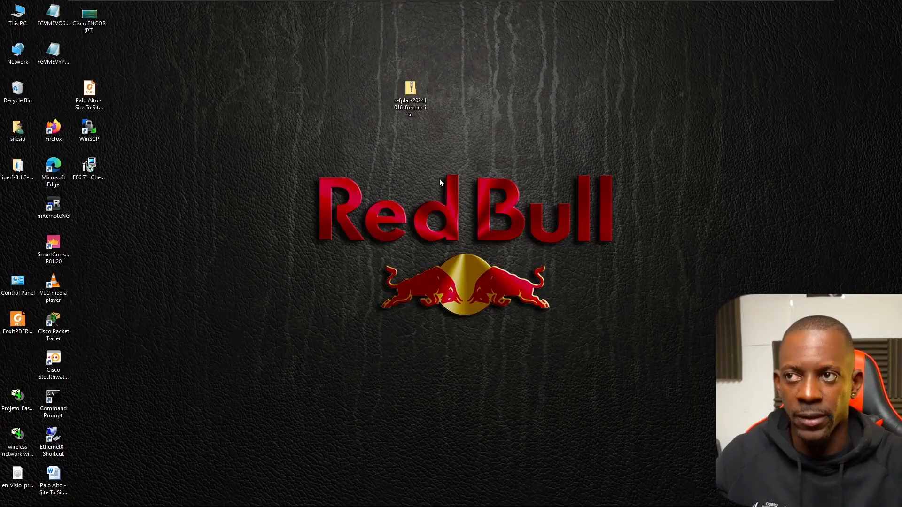
Extract the downloaded refplat zip into the suggested folder on the desktop.
click(409, 92)
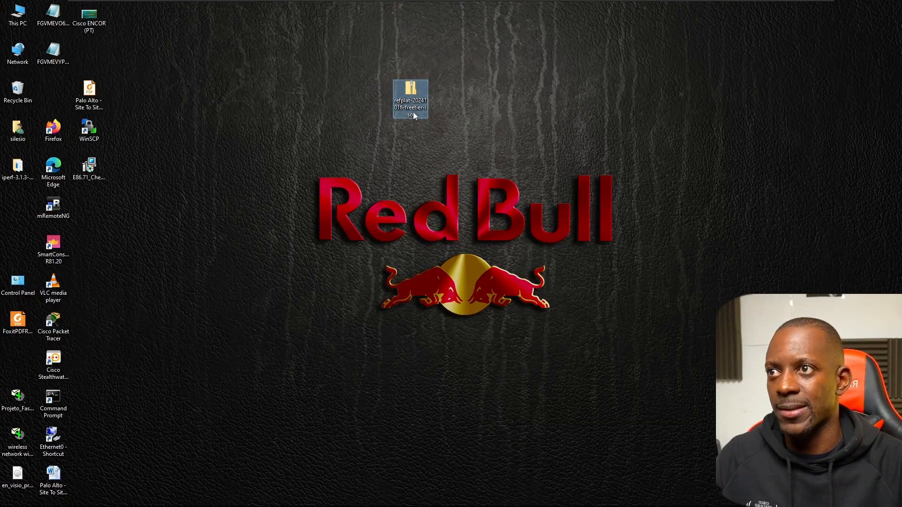
right_click(411, 99)
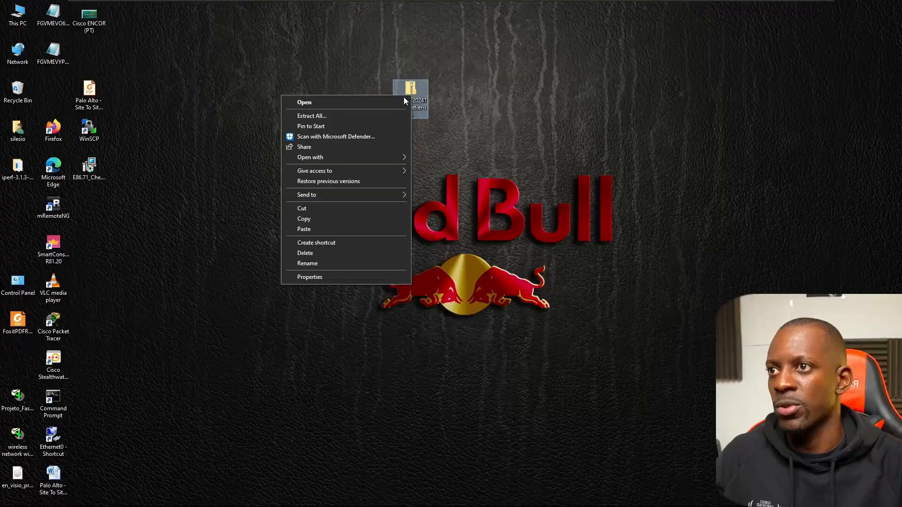
click(311, 116)
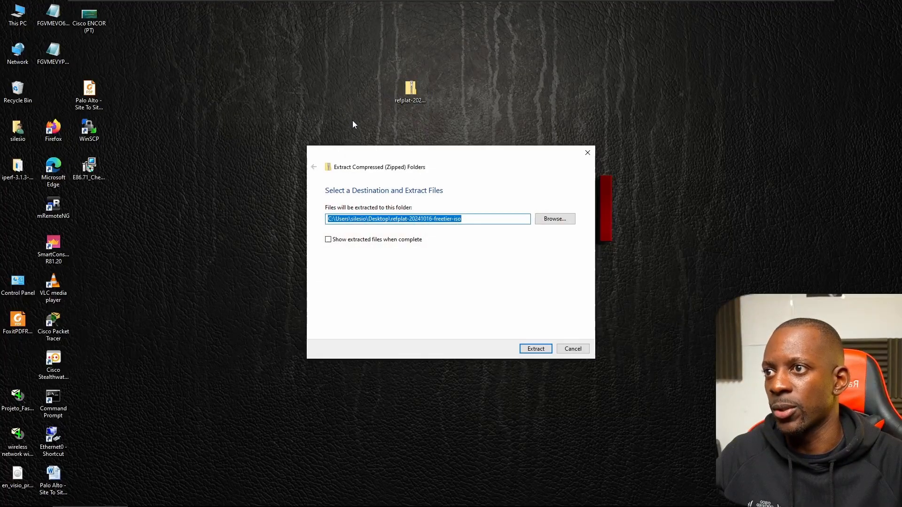
click(536, 348)
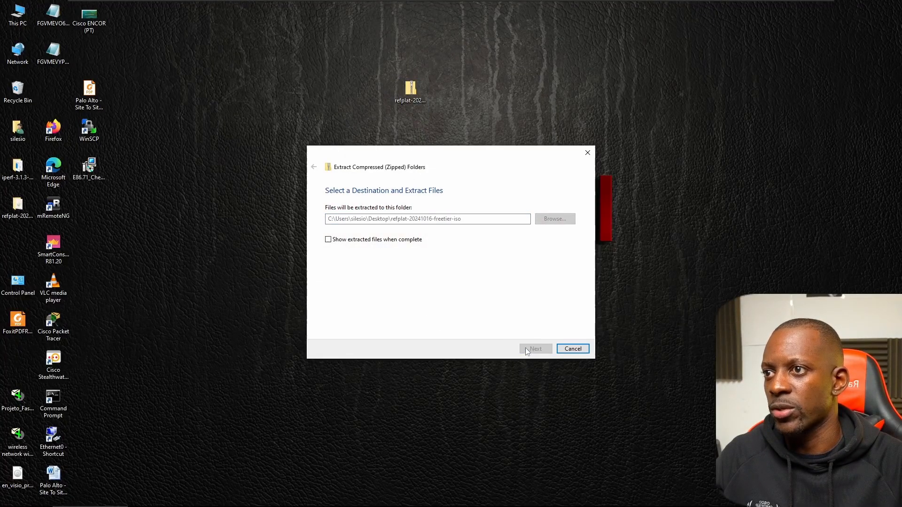
click(535, 348)
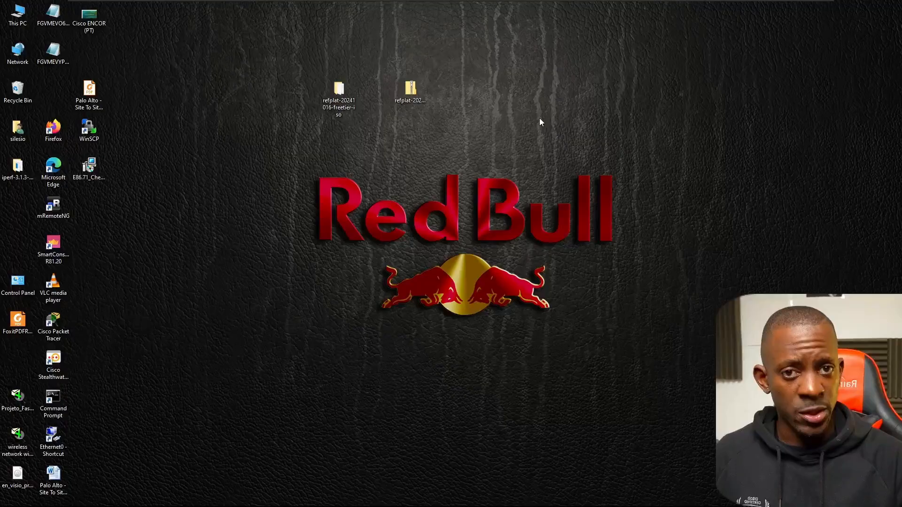
Open the extracted reference platform folder containing the freetier disc image.
click(339, 89)
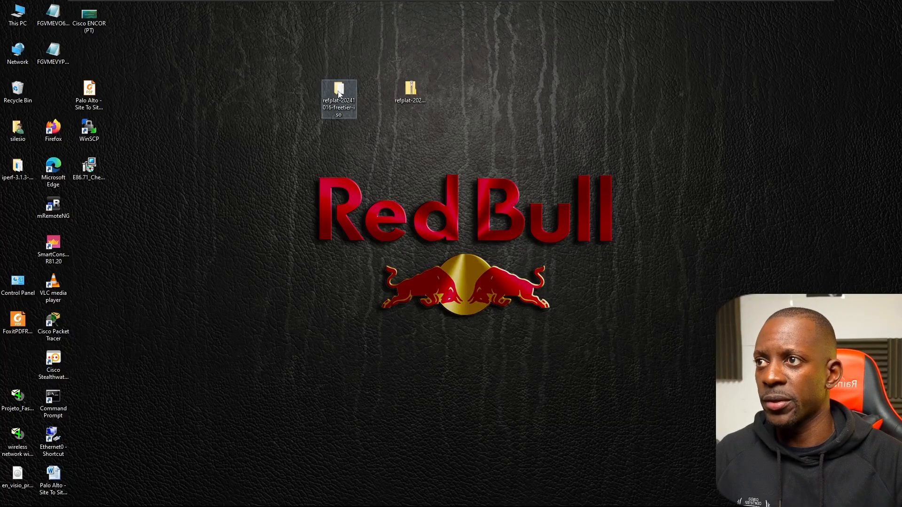
double_click(338, 89)
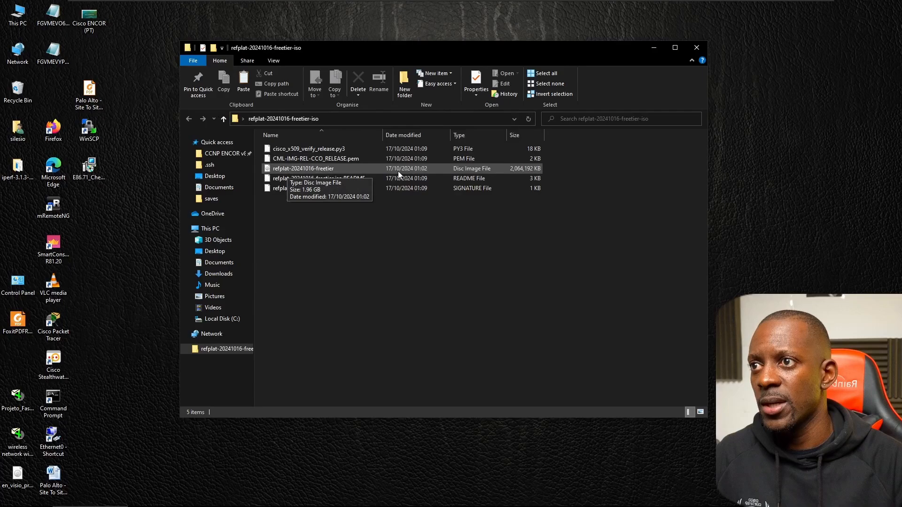
mouse_move(454, 173)
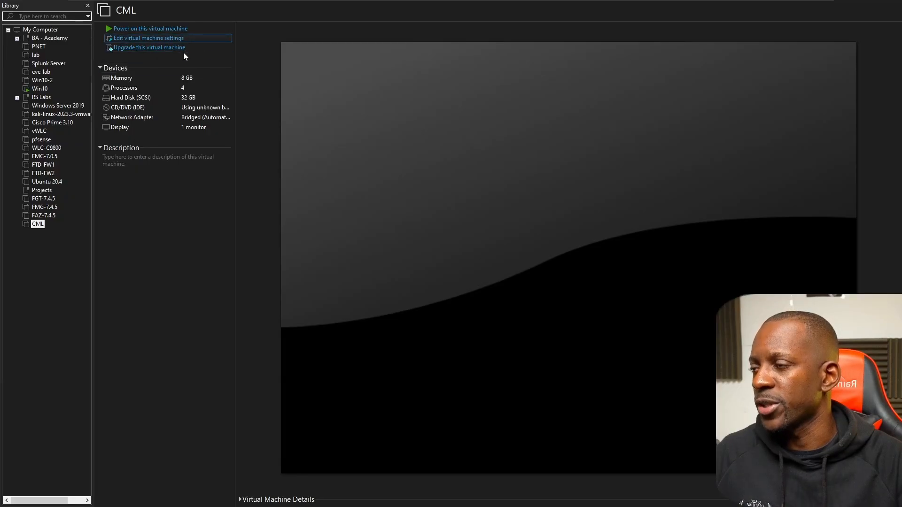
Review the CML VM's CD/DVD (IDE) drive settings, confirm with OK, and power on the machine.
click(147, 37)
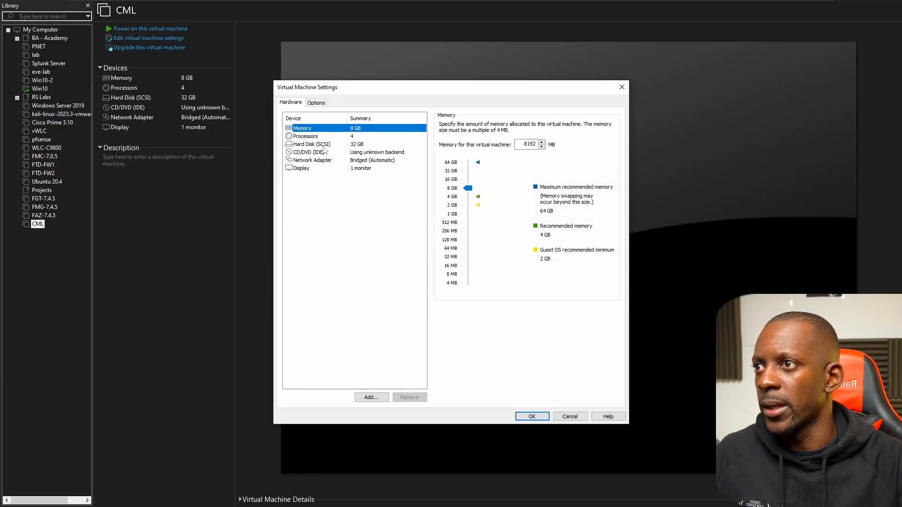
click(307, 152)
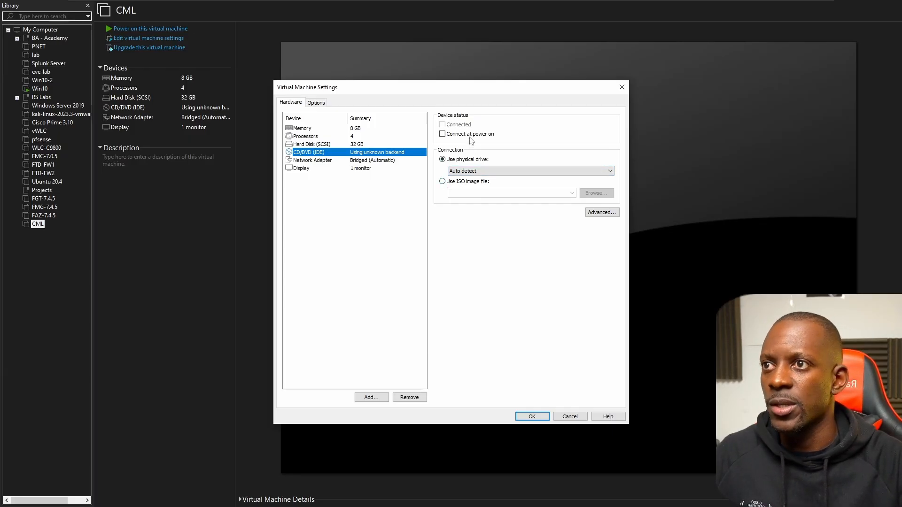
click(442, 133)
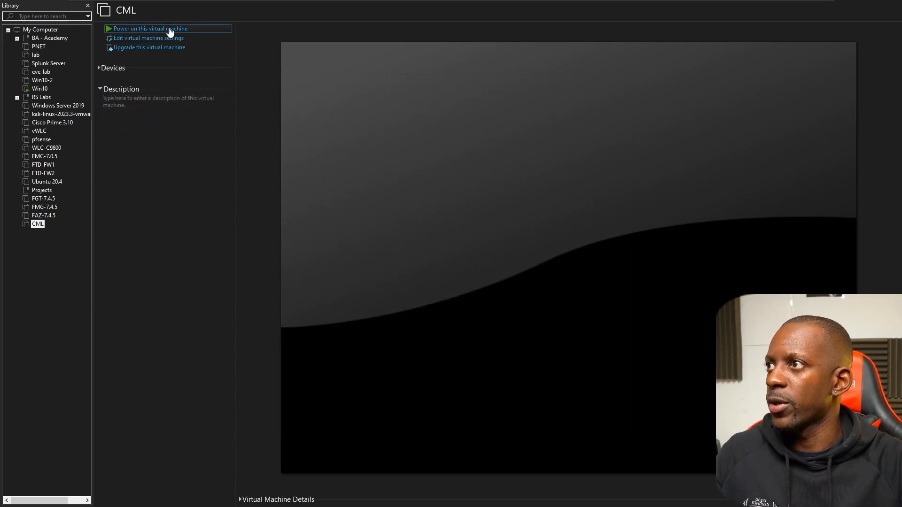
click(145, 28)
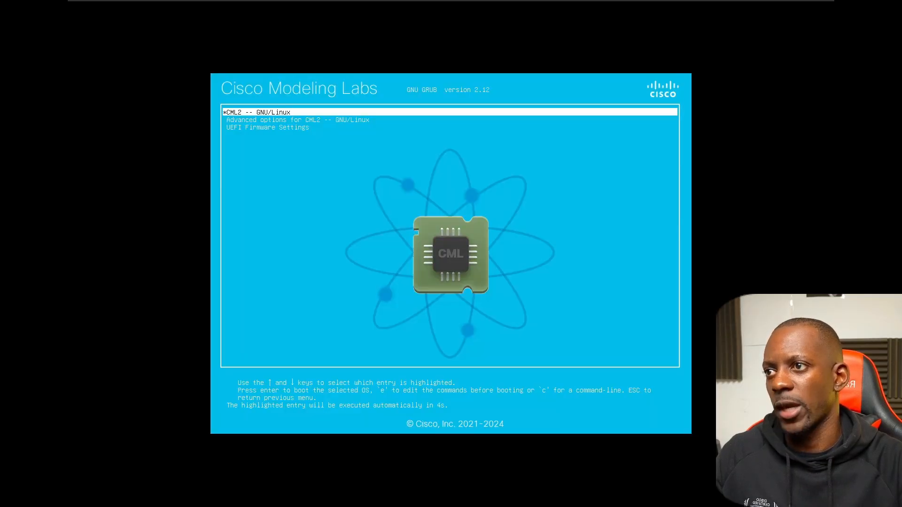
Boot the default CML2 entry, continue past the welcome screen and accept the license agreement.
key(Return)
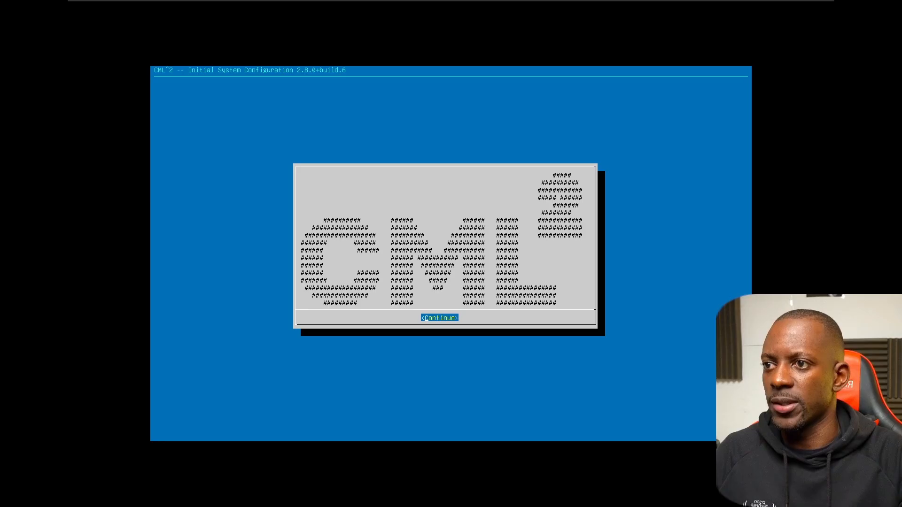
click(439, 318)
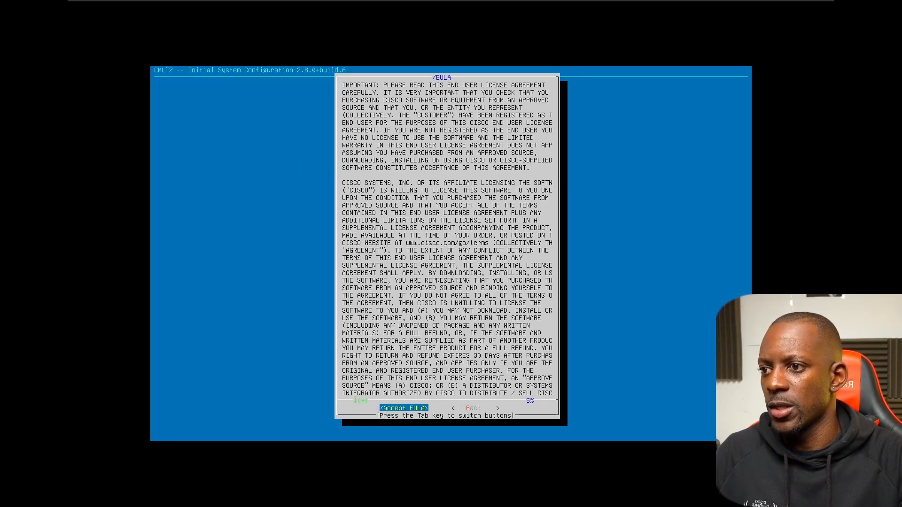
click(404, 407)
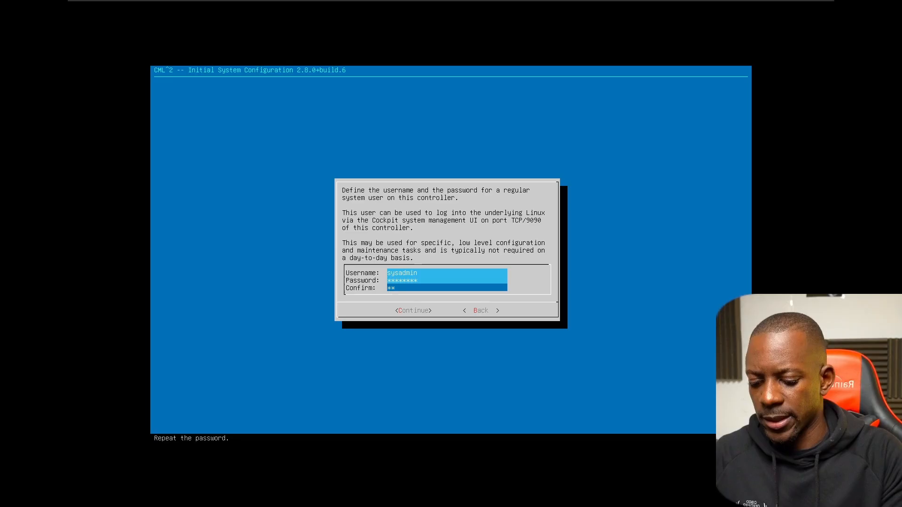
Submit the sysadmin credentials and create the admin controller user, accepting the weak password prompts.
click(413, 310)
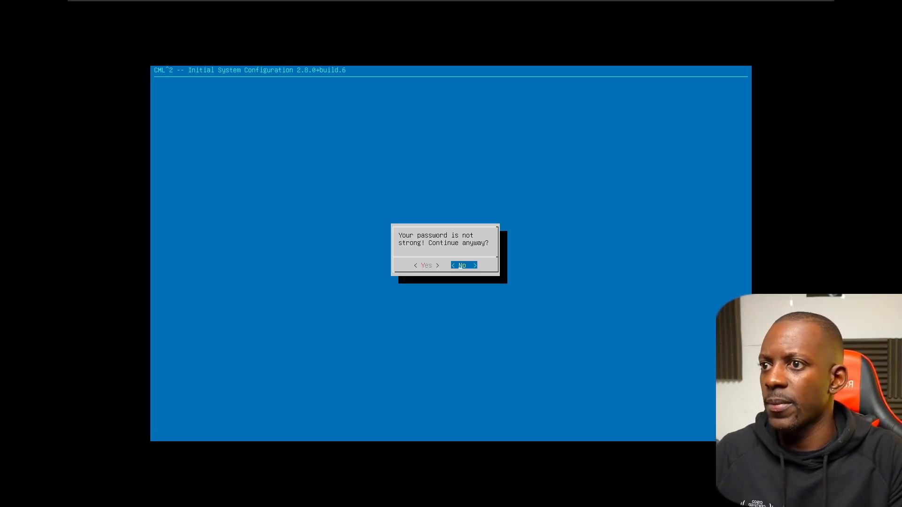
key(Left)
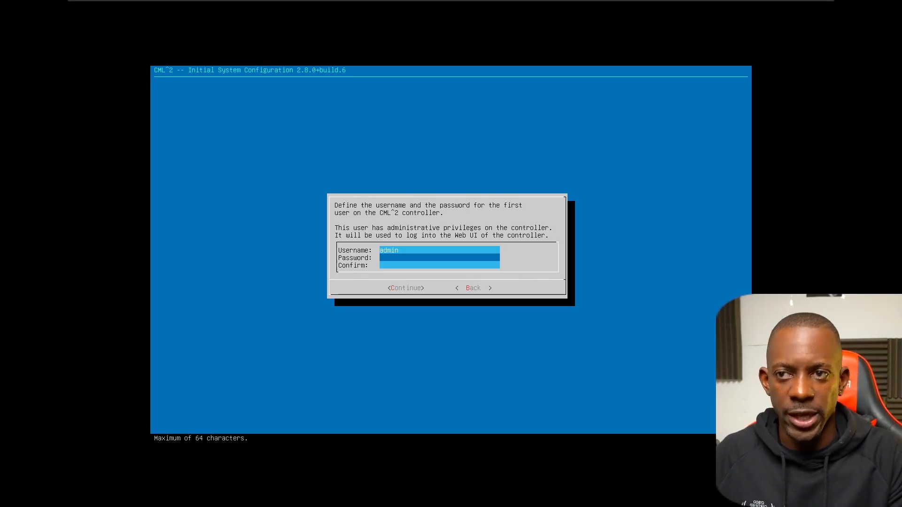
text(****)
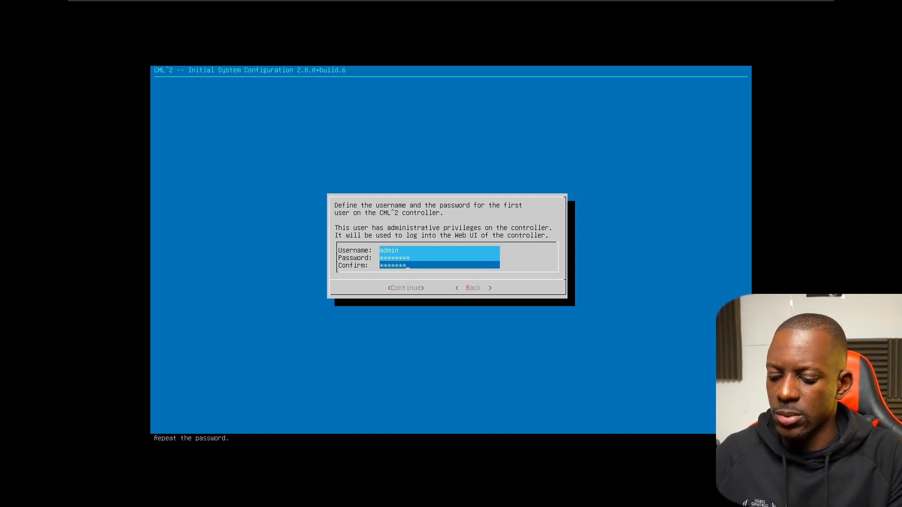
click(406, 288)
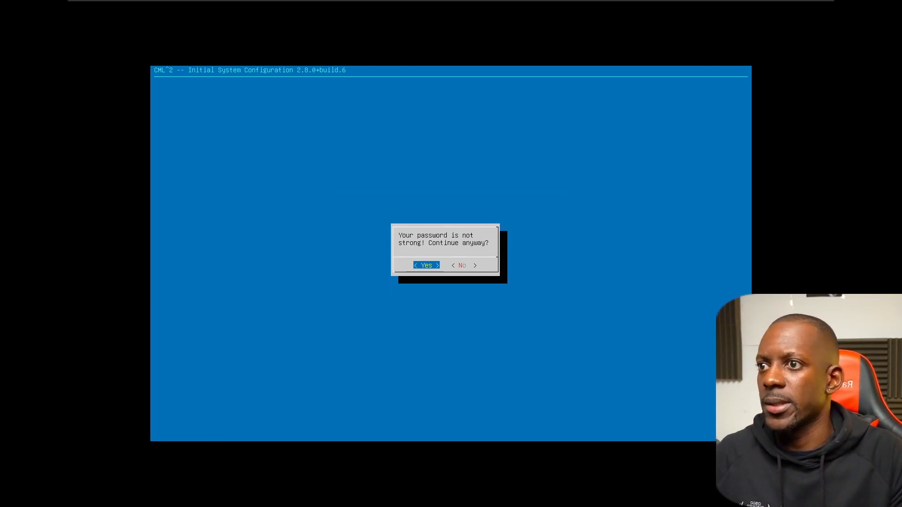
click(427, 264)
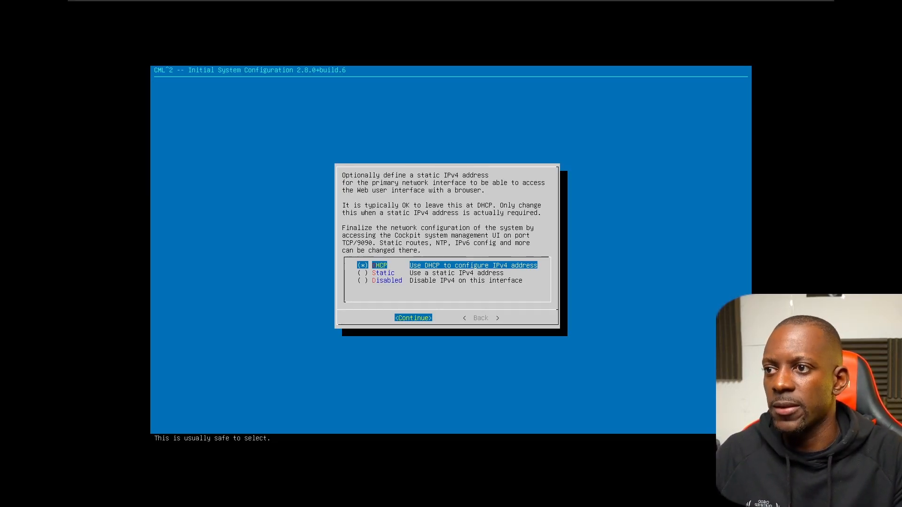
Keep DHCP addressing and continue to the configuration summary.
click(413, 317)
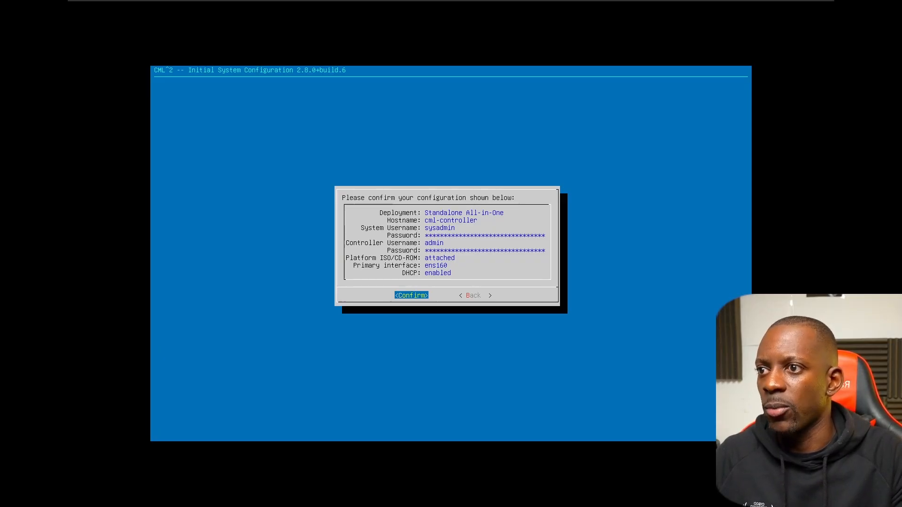
Confirm the configuration summary, copy the reference platform images and close the completion message.
click(412, 295)
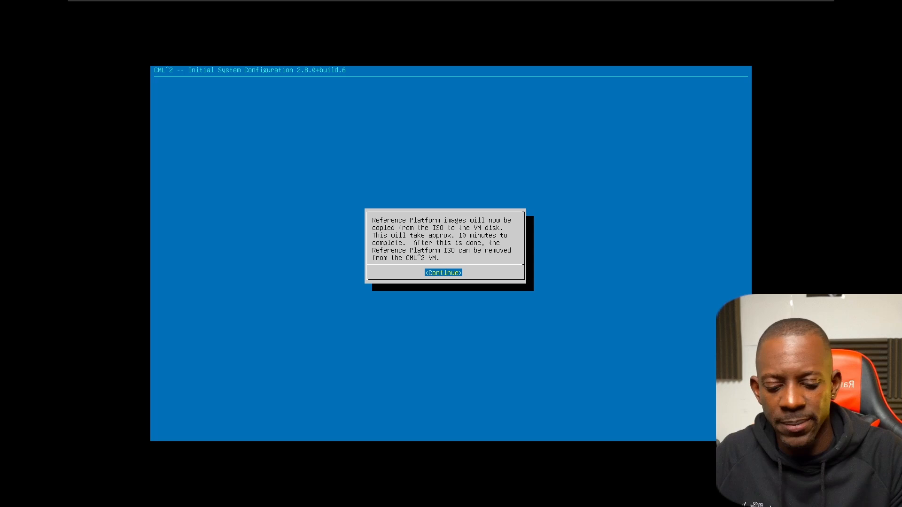
click(443, 273)
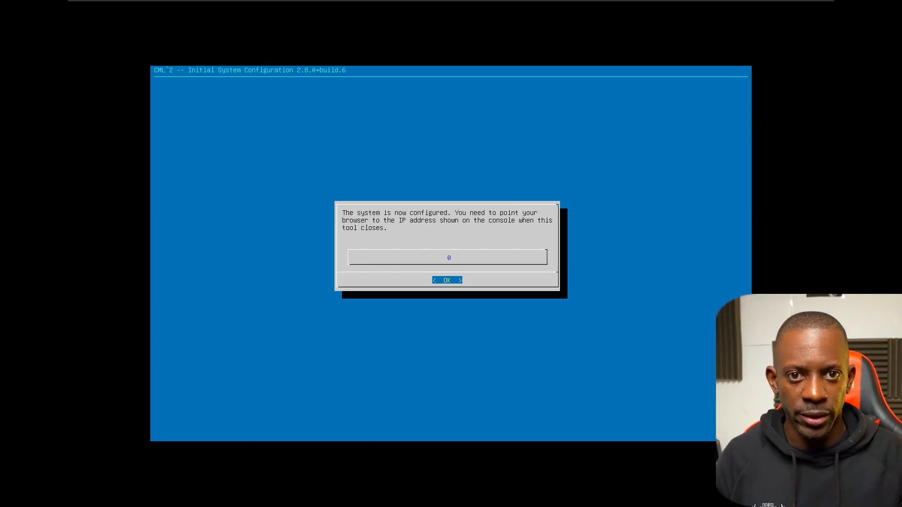
click(447, 279)
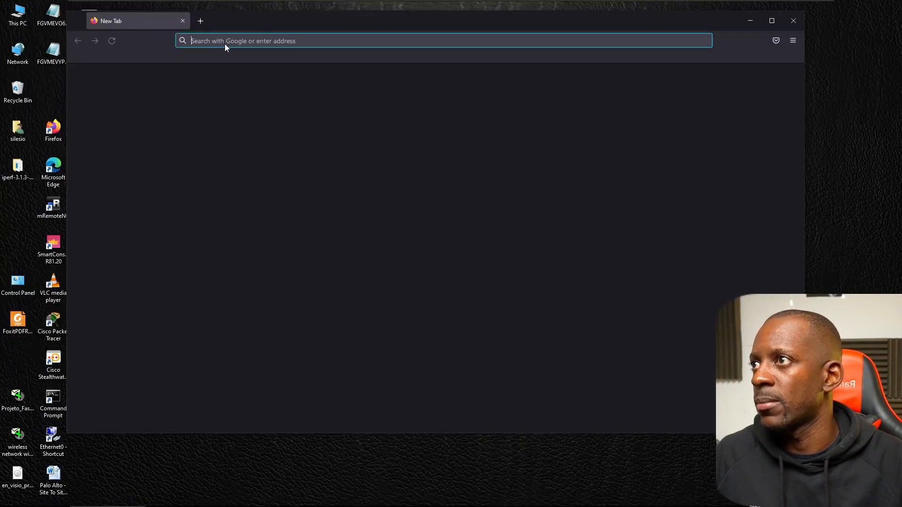
text(https://192.168.43.211)
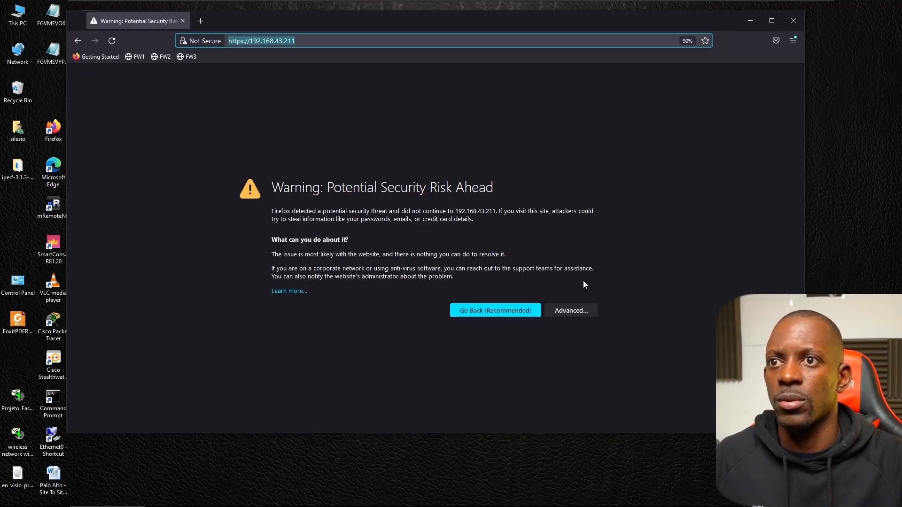
click(571, 310)
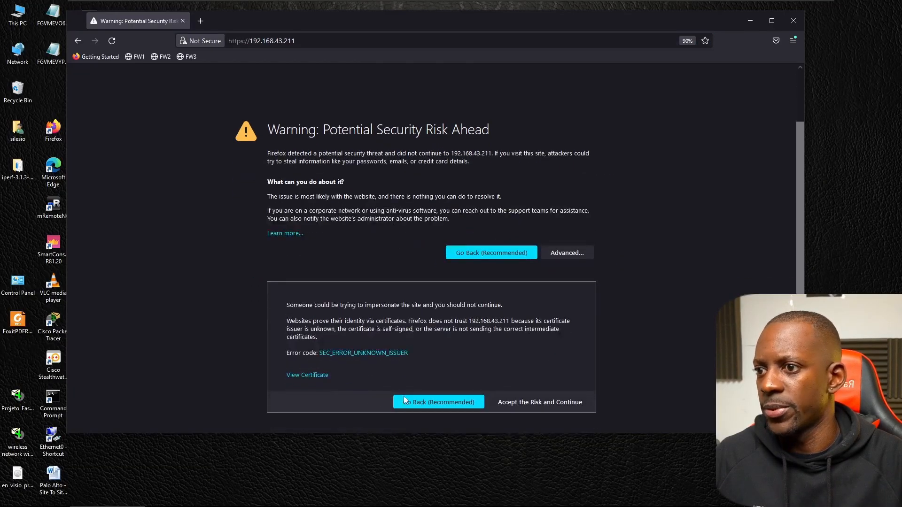
click(540, 402)
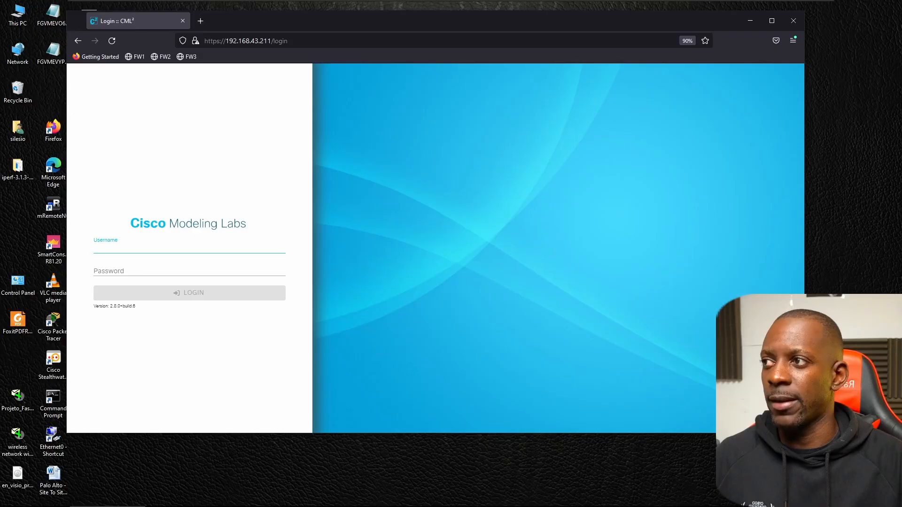
Log in to the CML controller as admin, retrying with the corrected password after authentication fails.
click(187, 250)
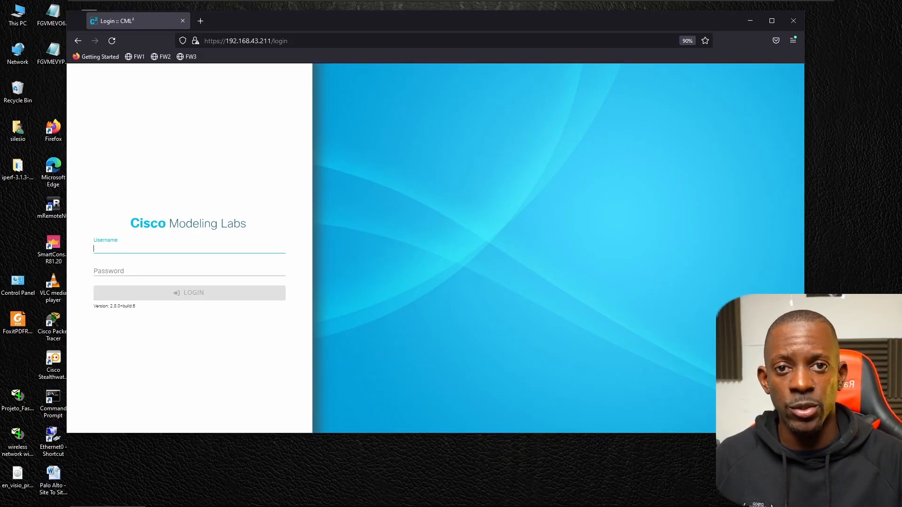
mouse_move(85, 217)
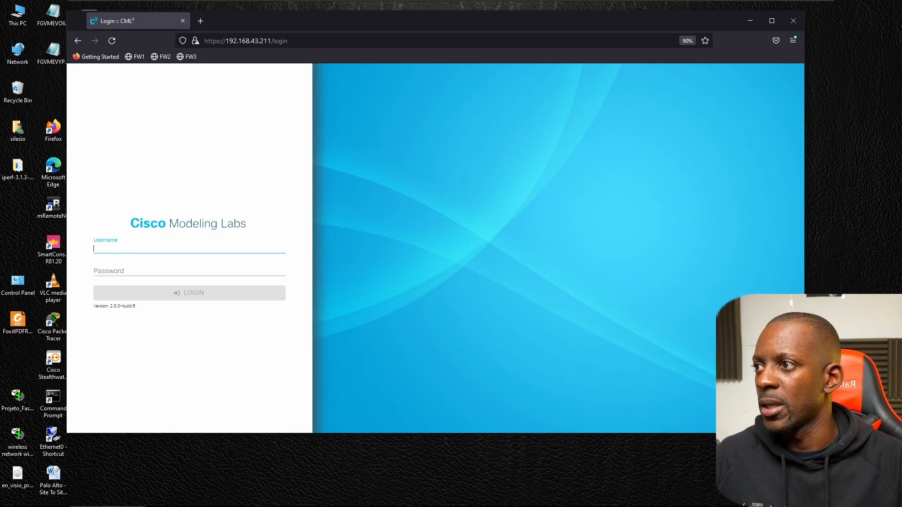
text(admin)
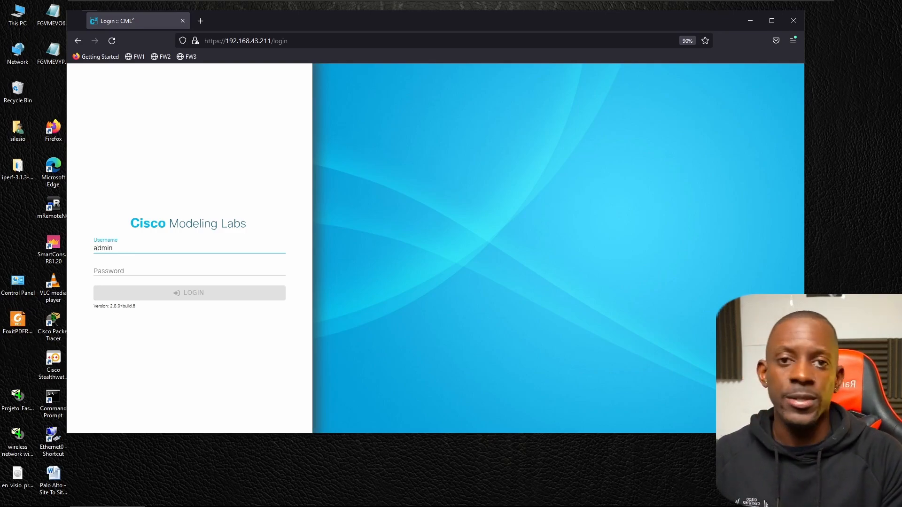
click(187, 270)
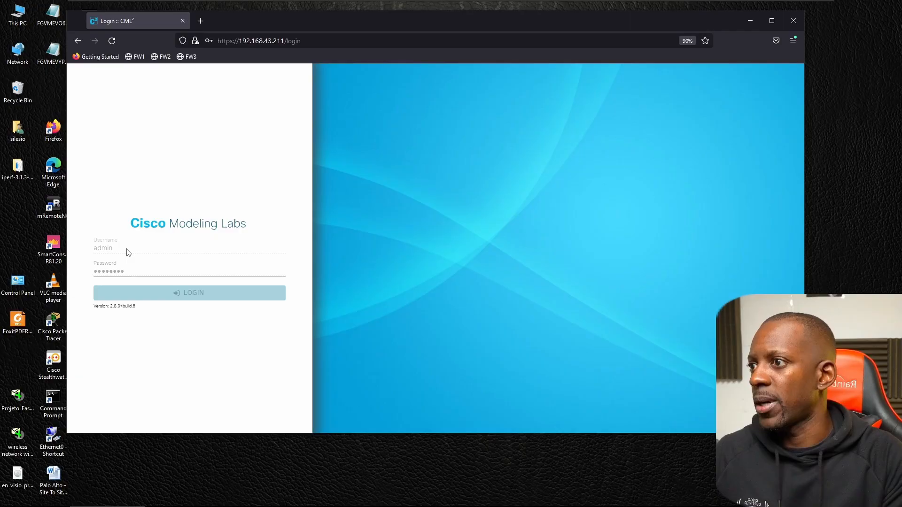
click(189, 293)
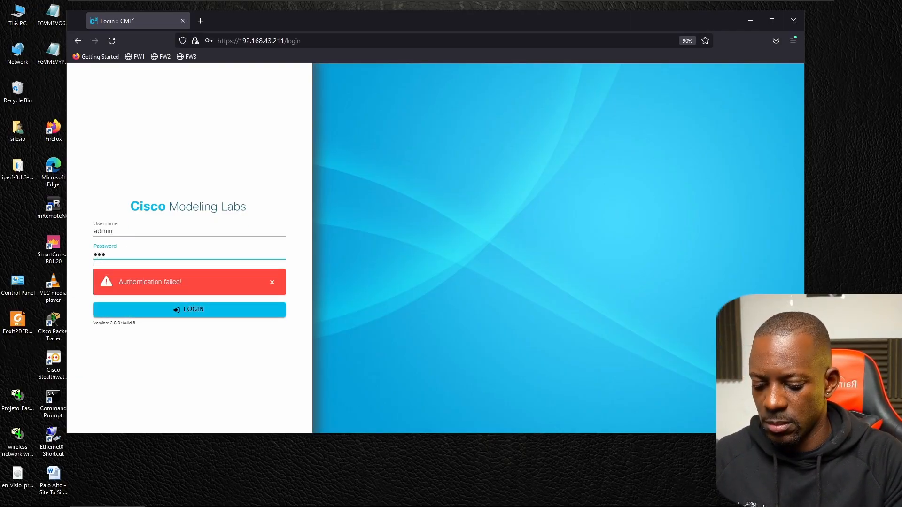
click(190, 310)
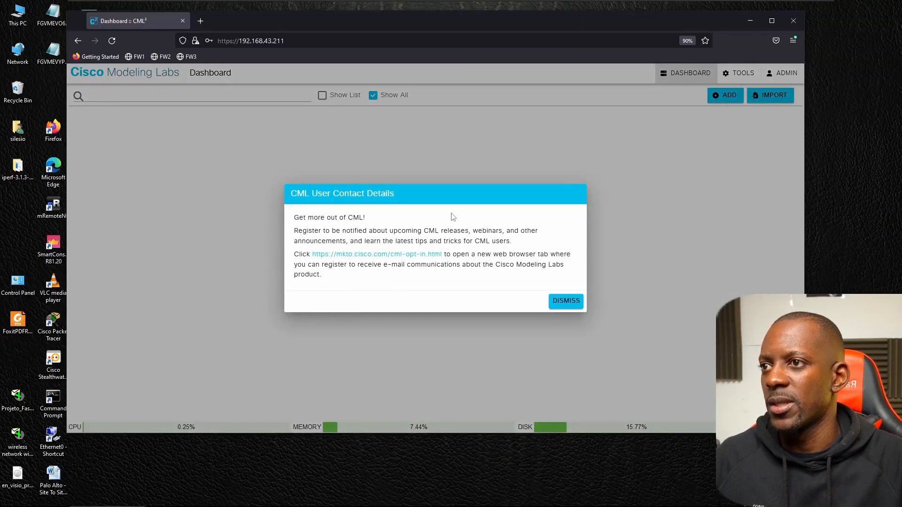
mouse_move(528, 301)
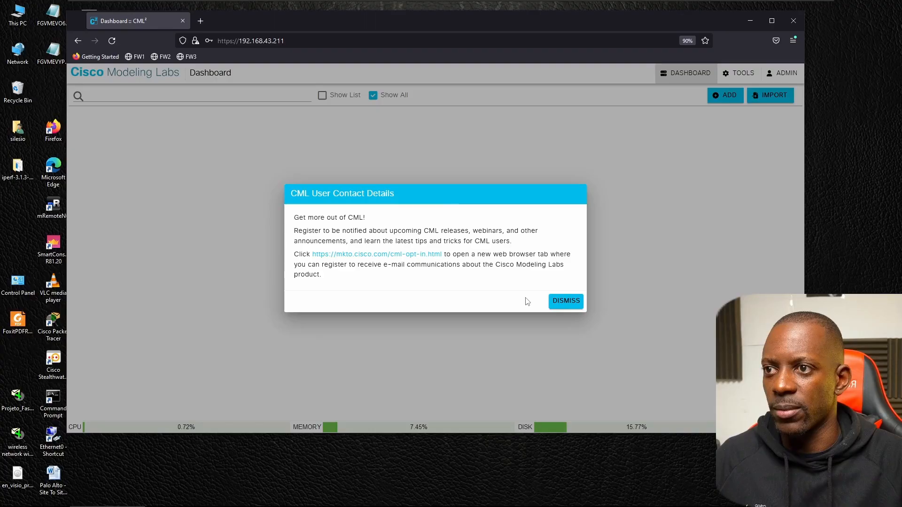
Dismiss the User Contact Details notice and create a new lab from the dashboard.
click(565, 301)
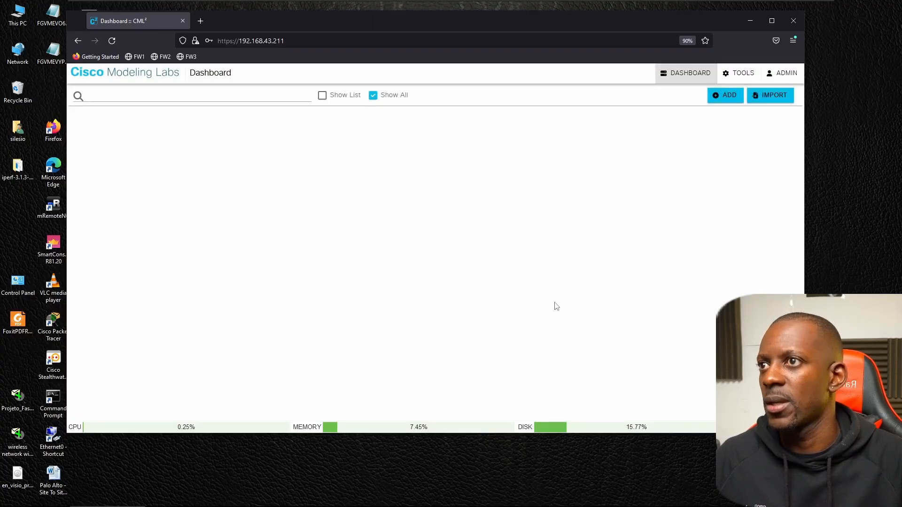
mouse_move(574, 296)
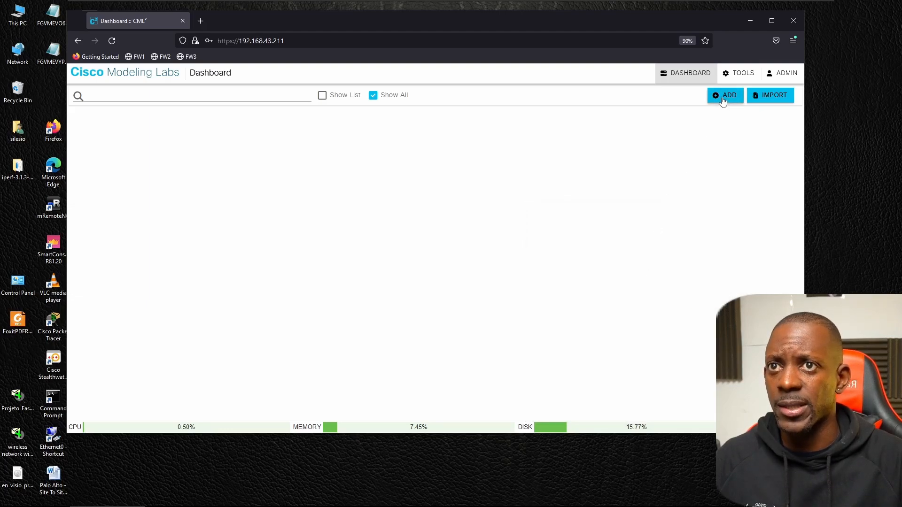
click(725, 95)
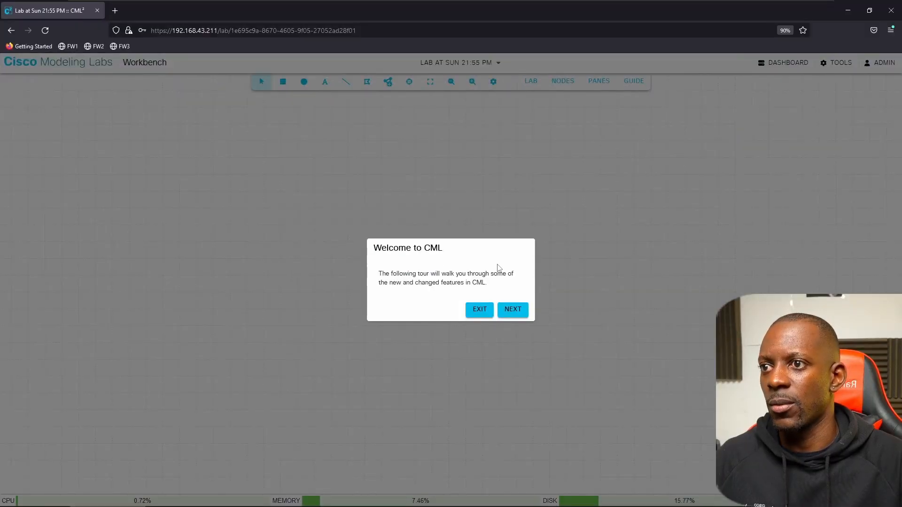
Advance through the welcome tour and exit it, leaving the empty lab canvas.
click(513, 310)
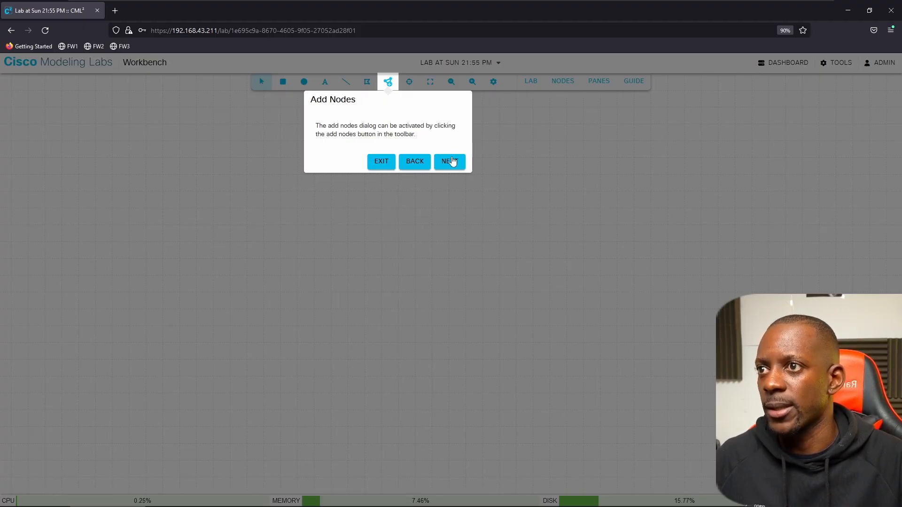
click(449, 161)
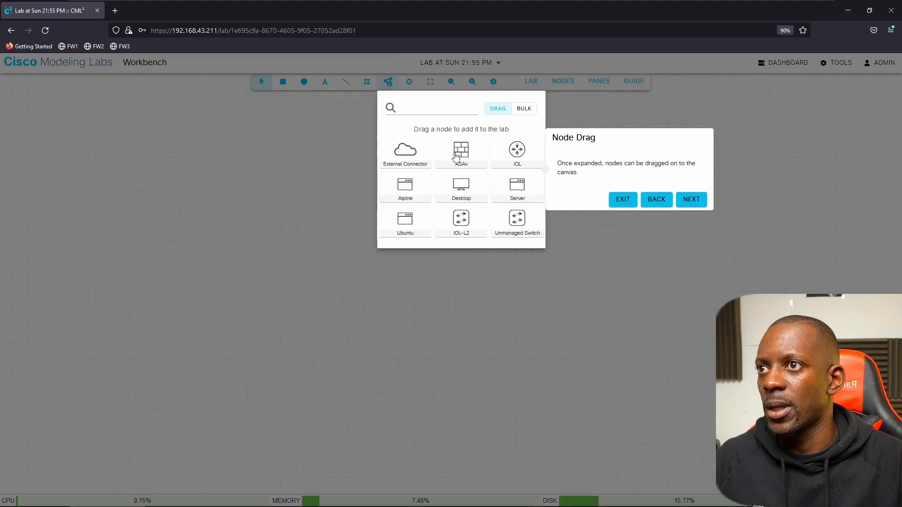
mouse_move(522, 167)
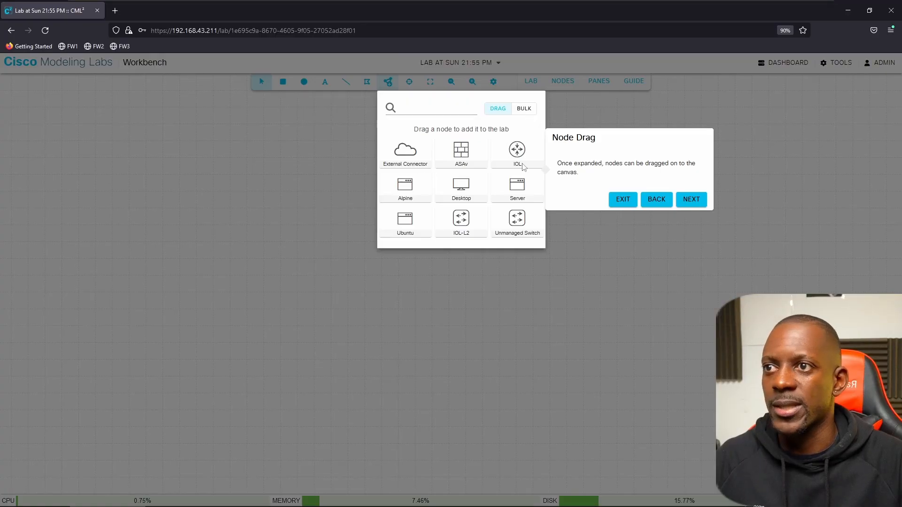
mouse_move(533, 193)
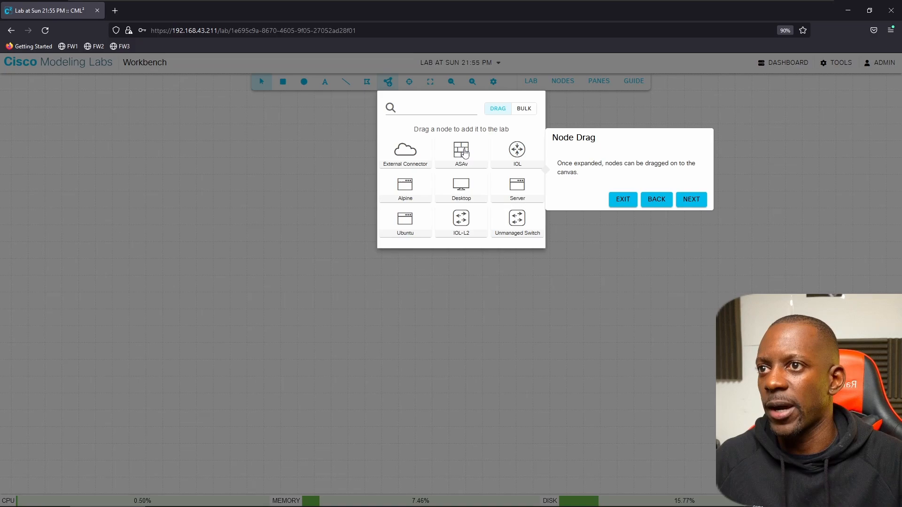
mouse_move(395, 193)
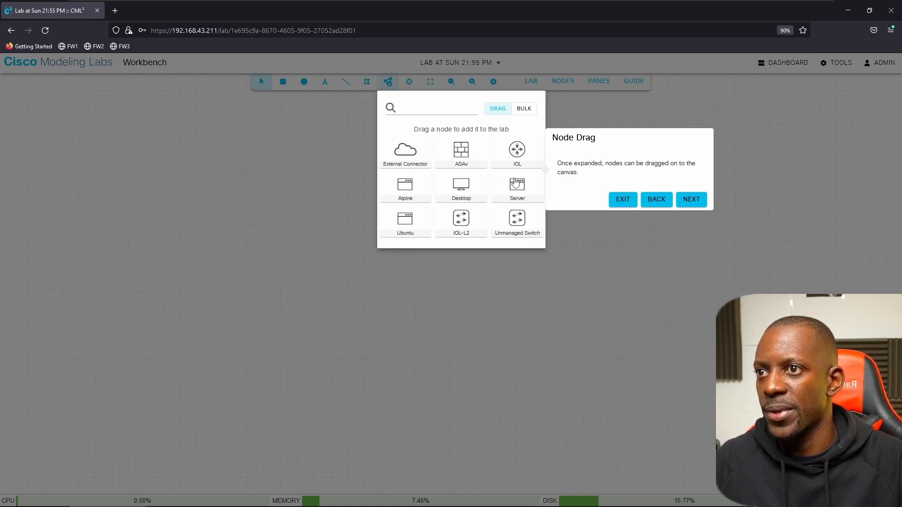
mouse_move(477, 178)
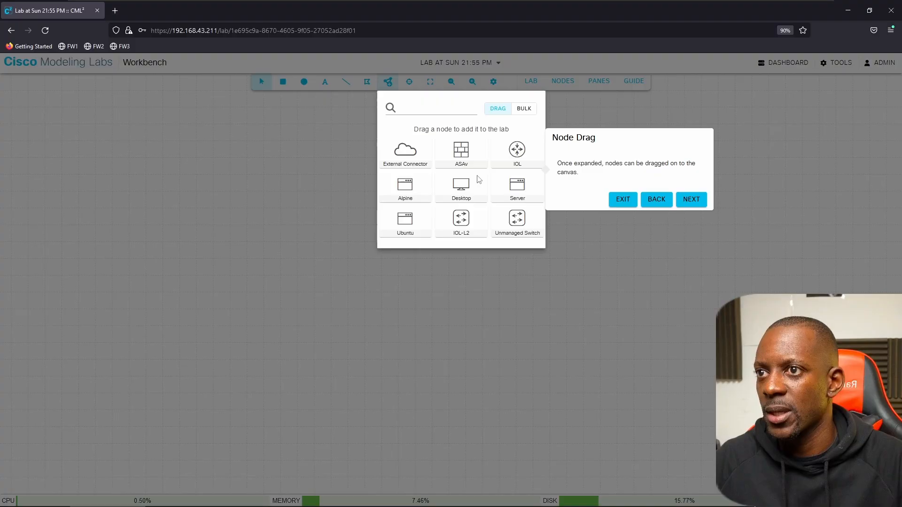
mouse_move(462, 221)
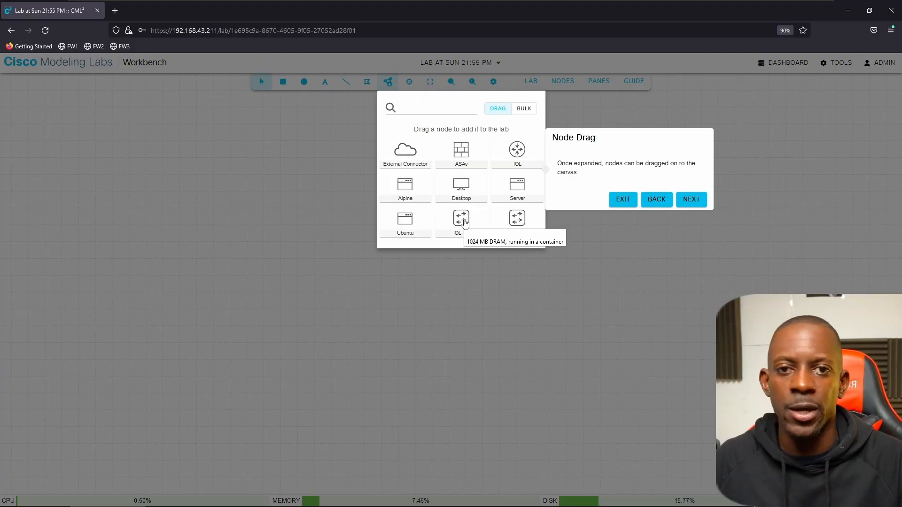
mouse_move(528, 213)
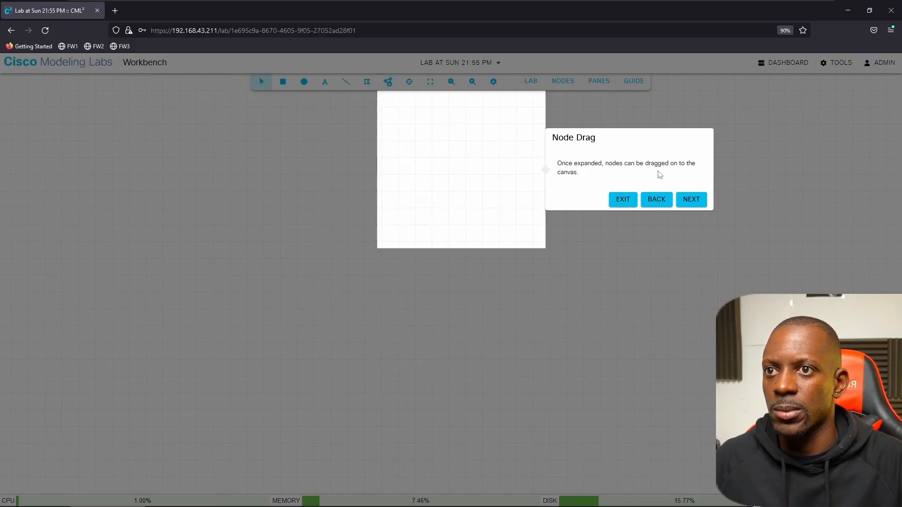
click(622, 199)
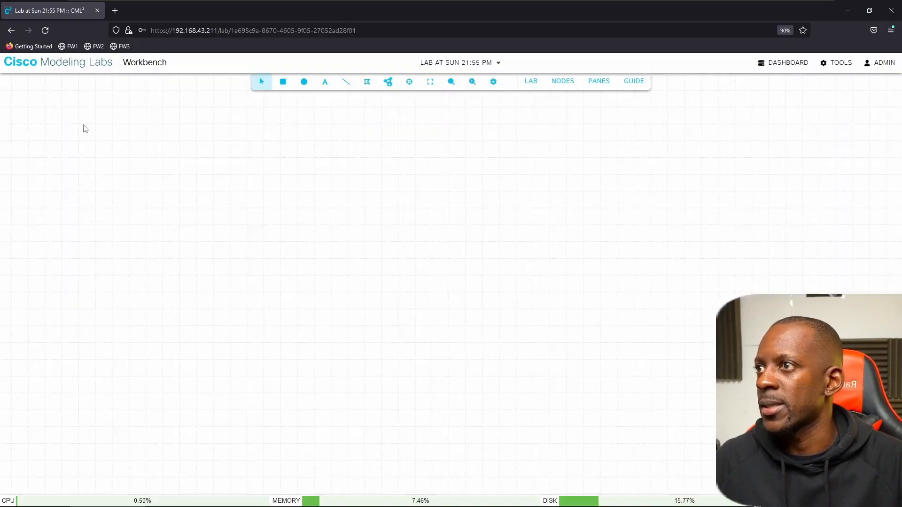
mouse_move(388, 179)
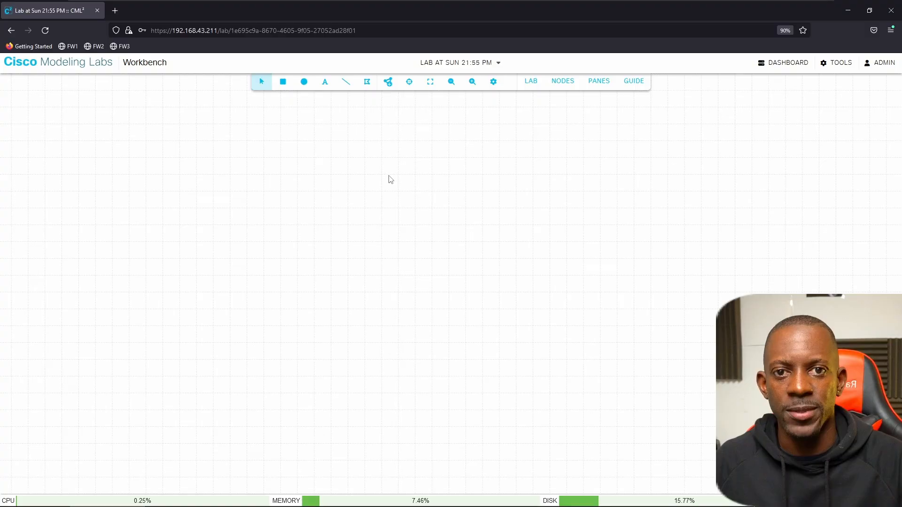
mouse_move(356, 111)
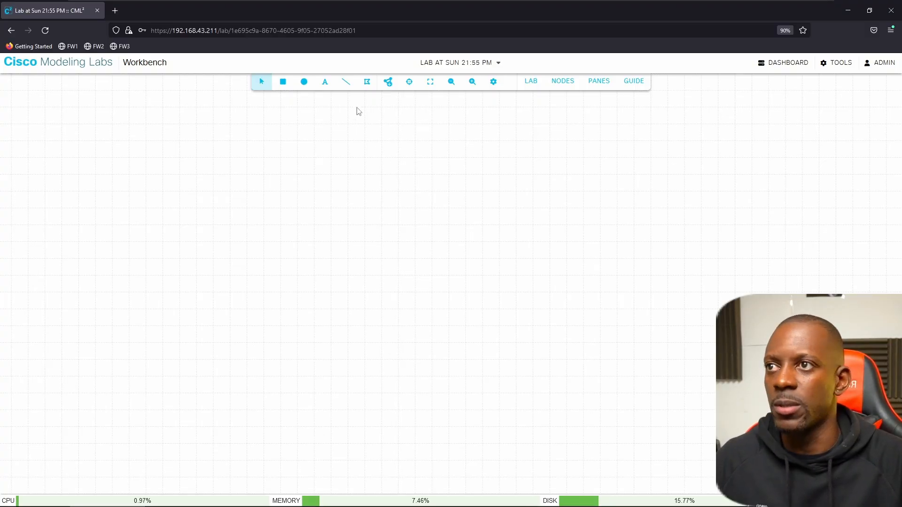
Add two IOL routers and an IOL-L2 switch, dragging the routers toward the central switch.
click(387, 81)
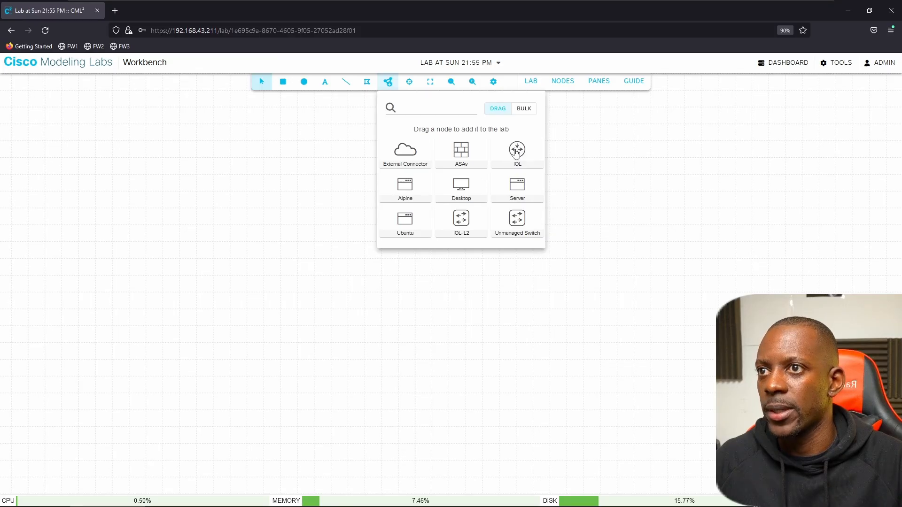
mouse_move(249, 215)
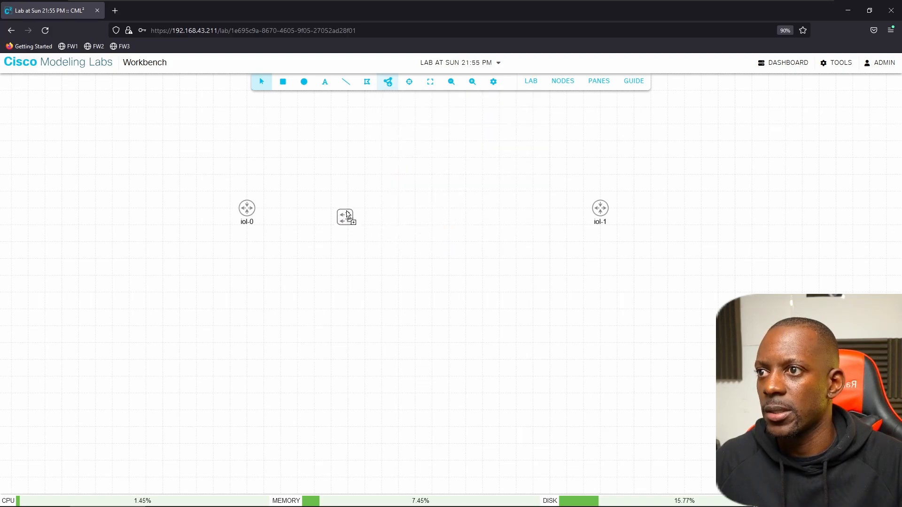
click(387, 81)
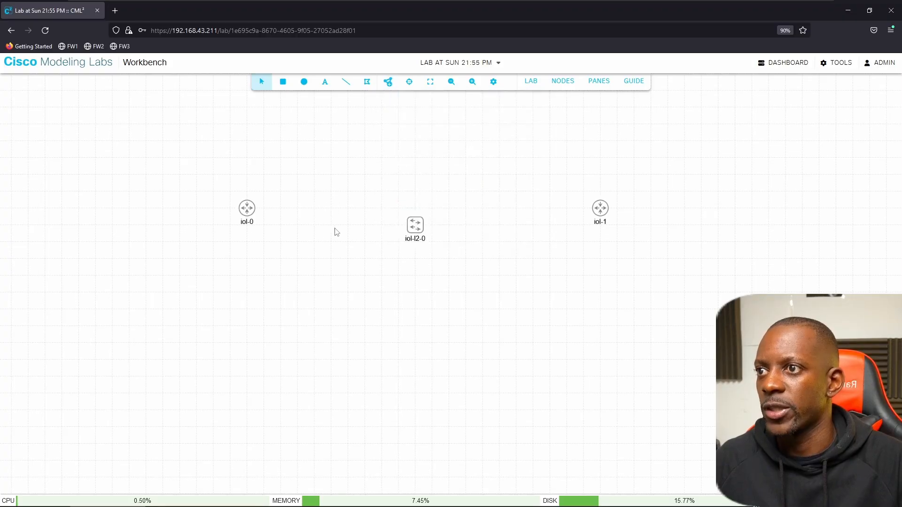
drag(247, 209, 281, 224)
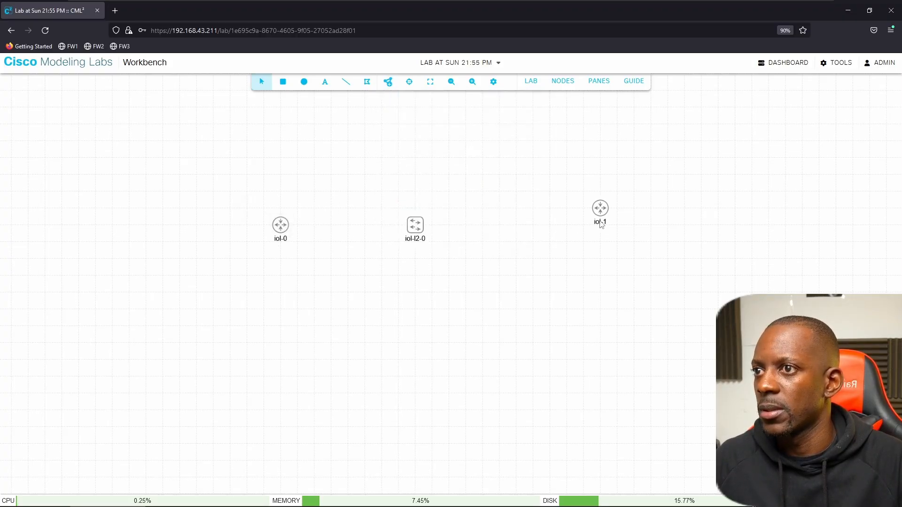
drag(600, 214, 516, 224)
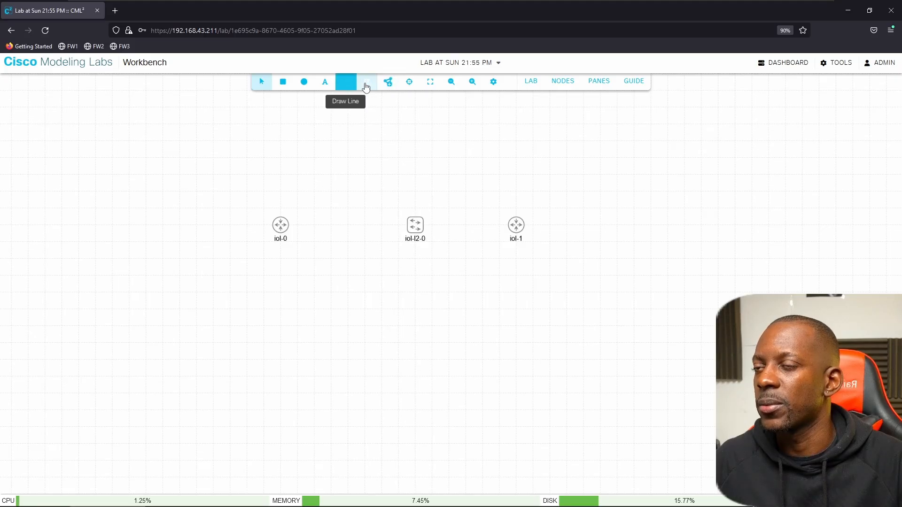
Toggle the canvas display options and nudge router iol-0 into line with the switch.
click(492, 81)
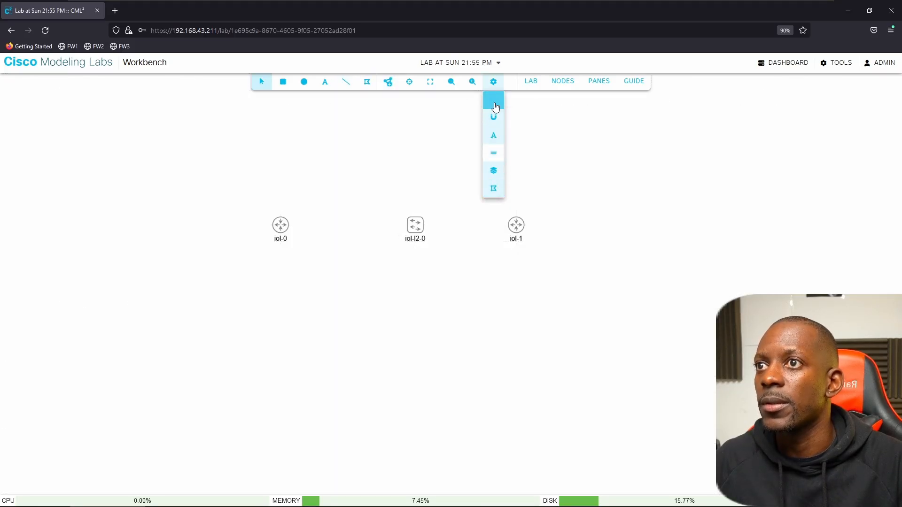
click(492, 81)
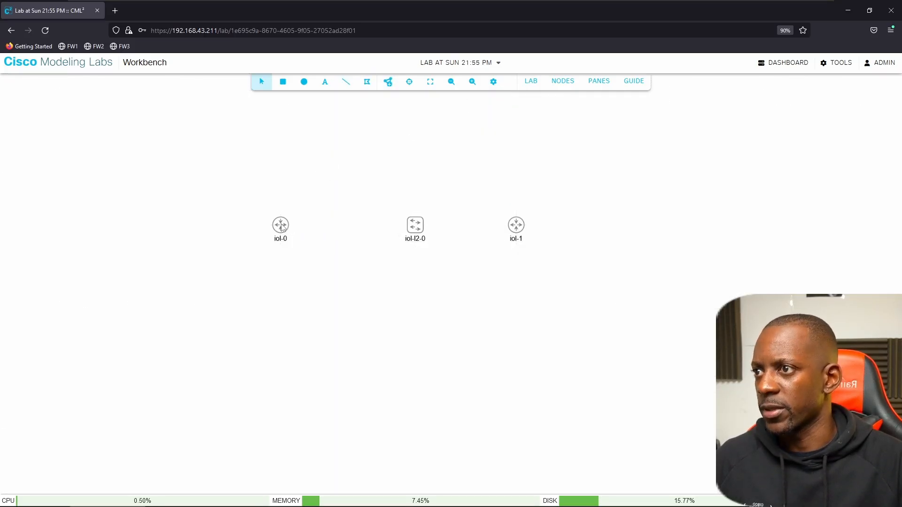
click(281, 225)
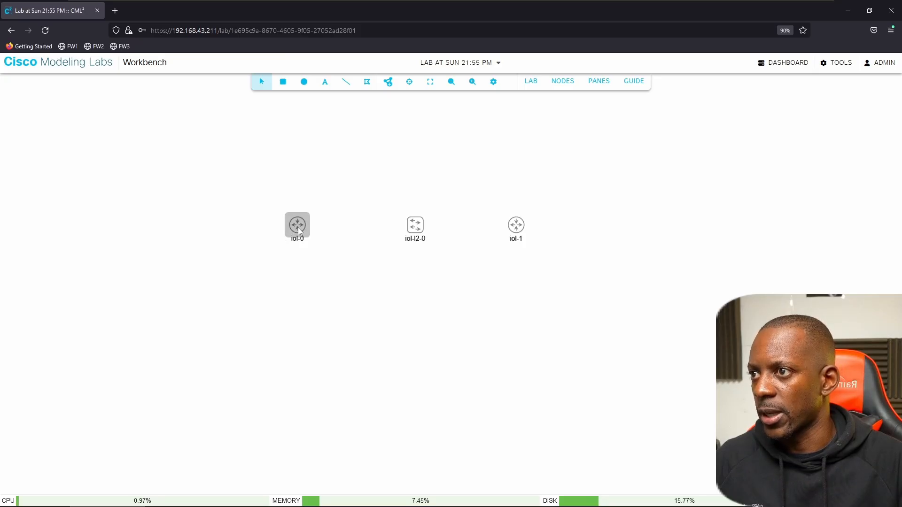
Create a link from router iol-0 to the switch's E0/0.
right_click(297, 225)
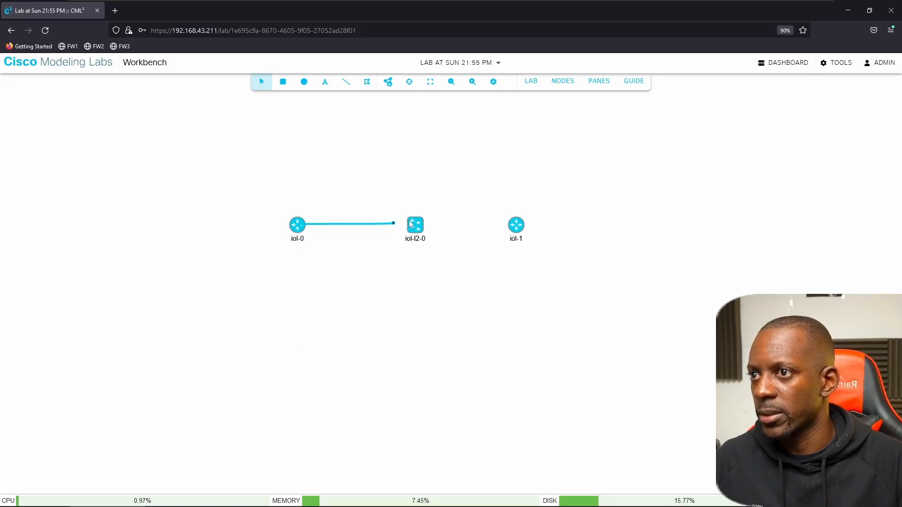
click(415, 225)
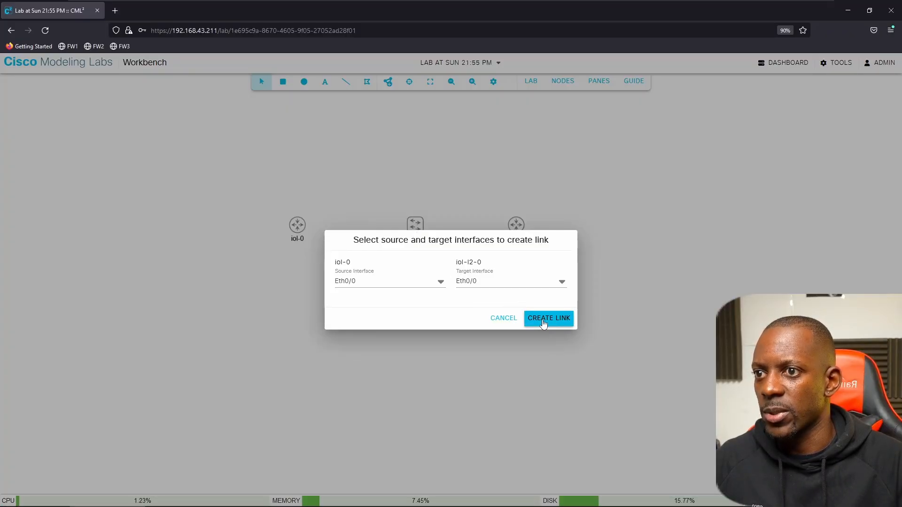
click(548, 317)
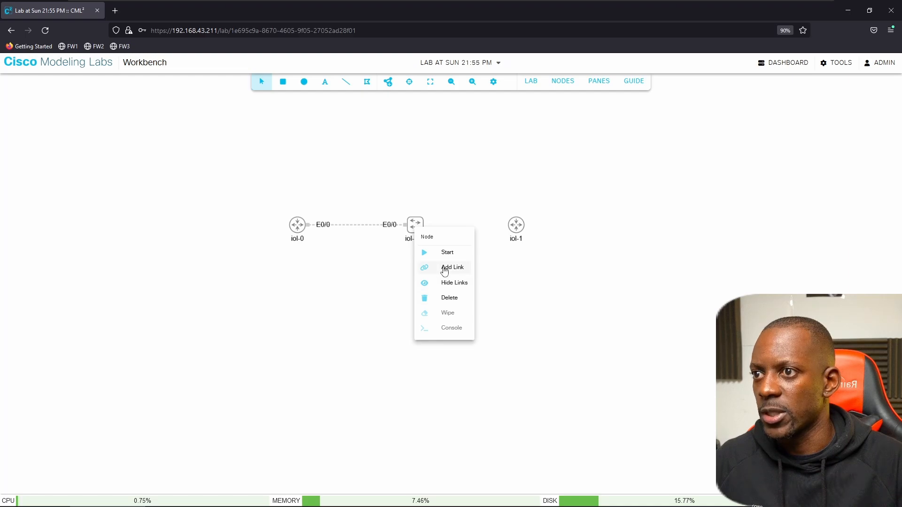
Create a link from the switch's E0/1 to router iol-1, leaving iol-0's settings open.
click(452, 267)
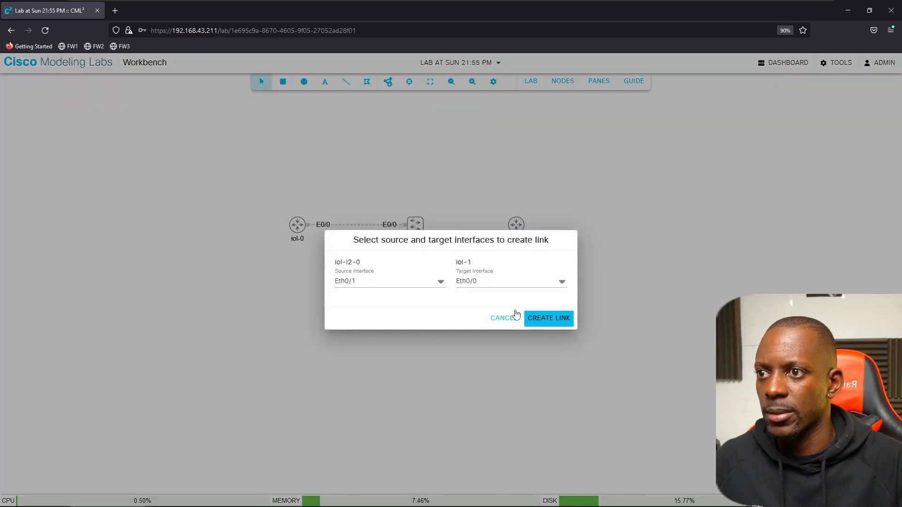
click(549, 318)
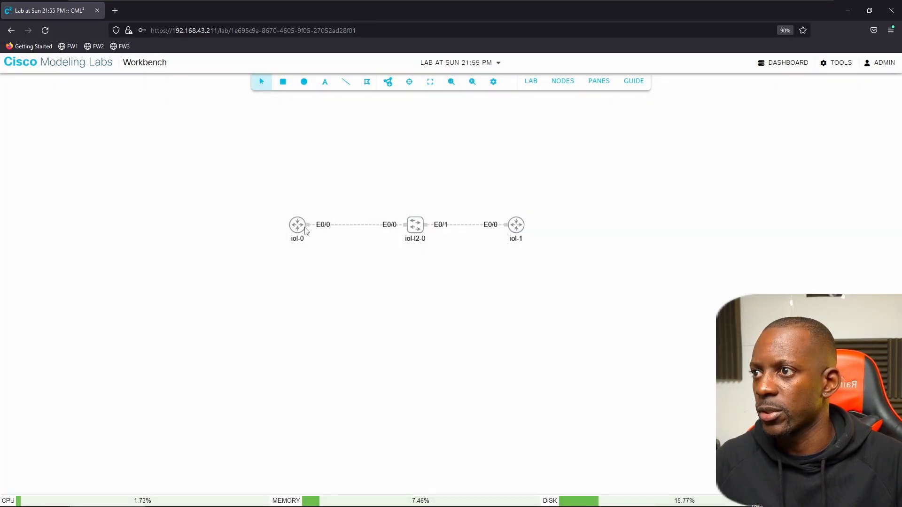
click(297, 225)
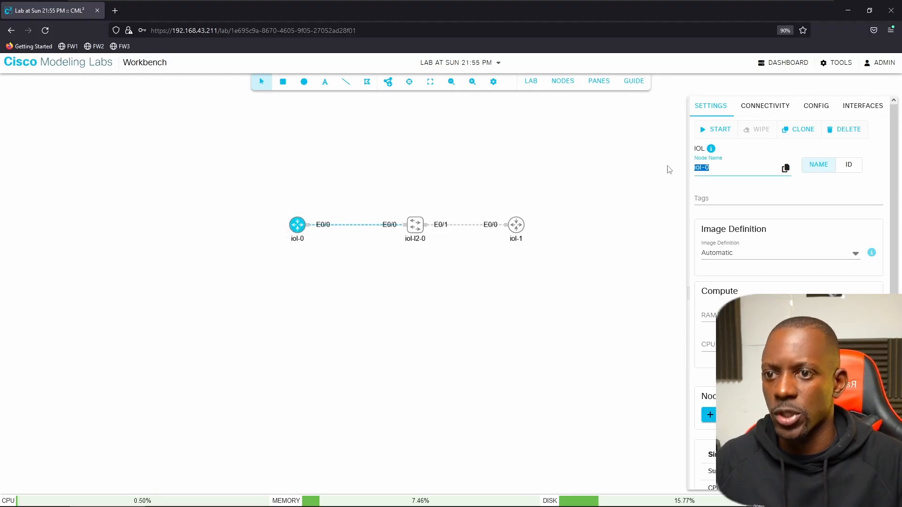
Rename the first router to R1 and the switch to SW1, starting SW1.
text(R1)
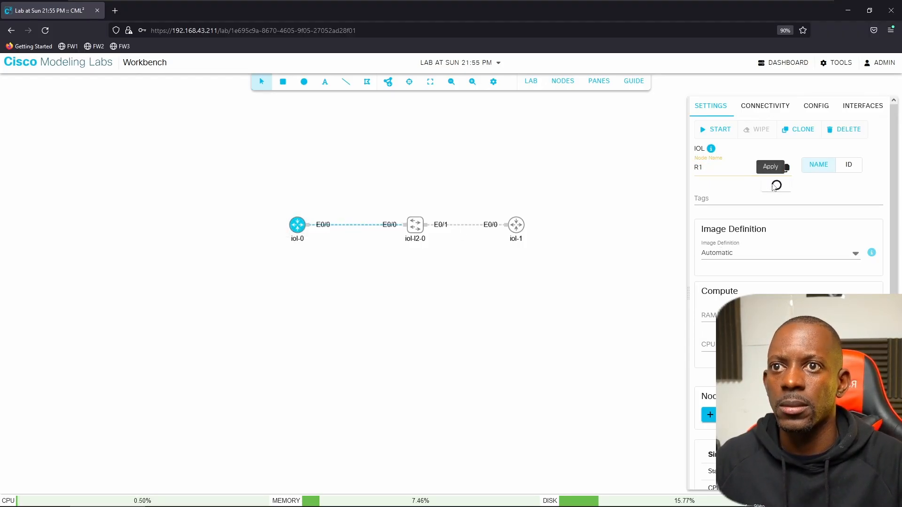
click(770, 168)
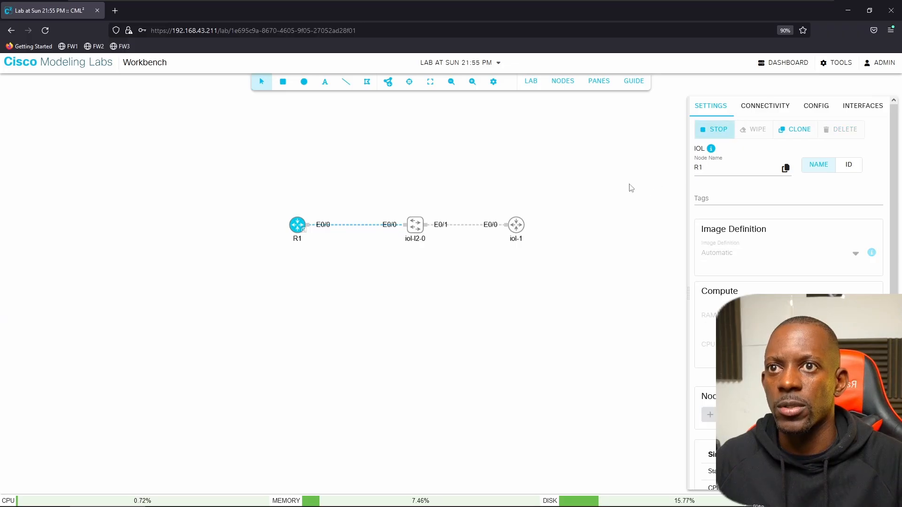
click(415, 225)
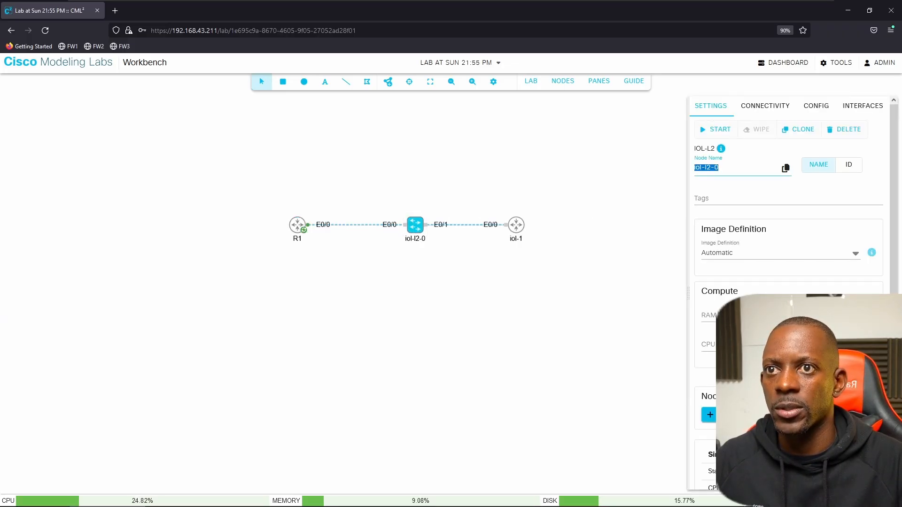
text(SW1)
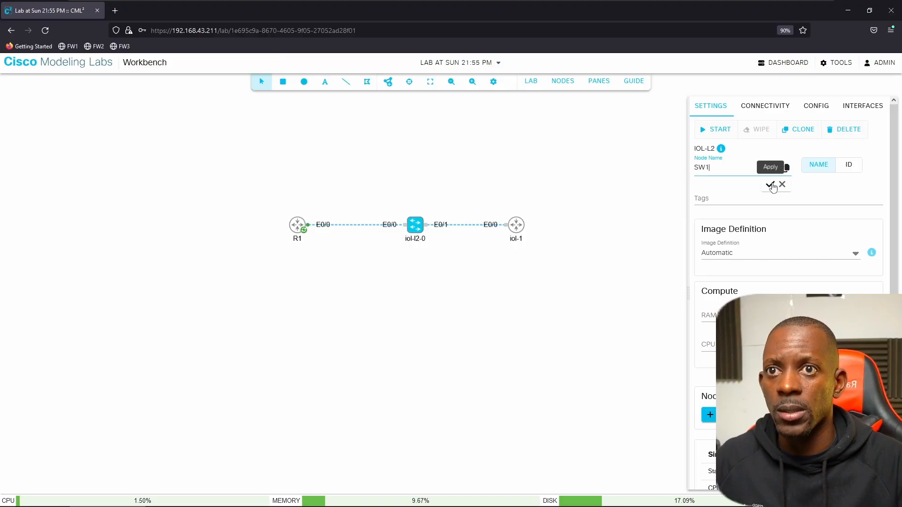
click(770, 185)
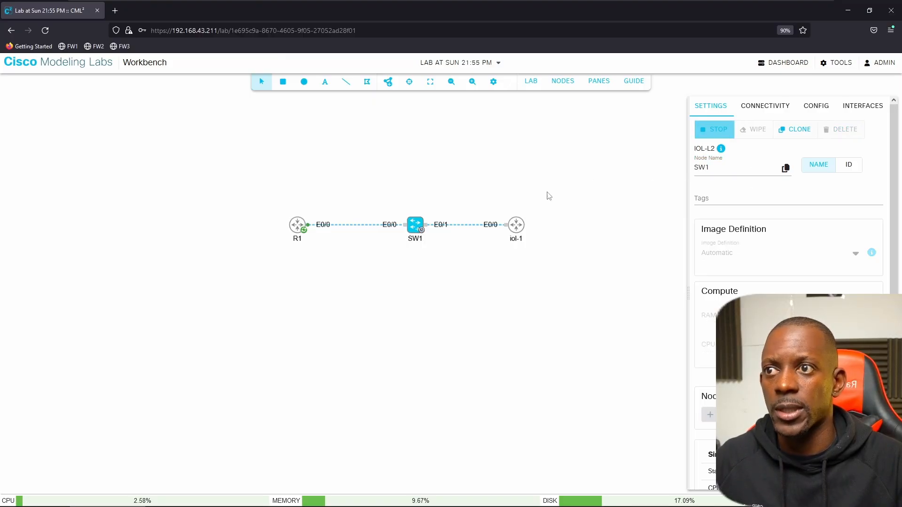
Rename the third router to R2 and start it, then dismiss its settings.
click(516, 225)
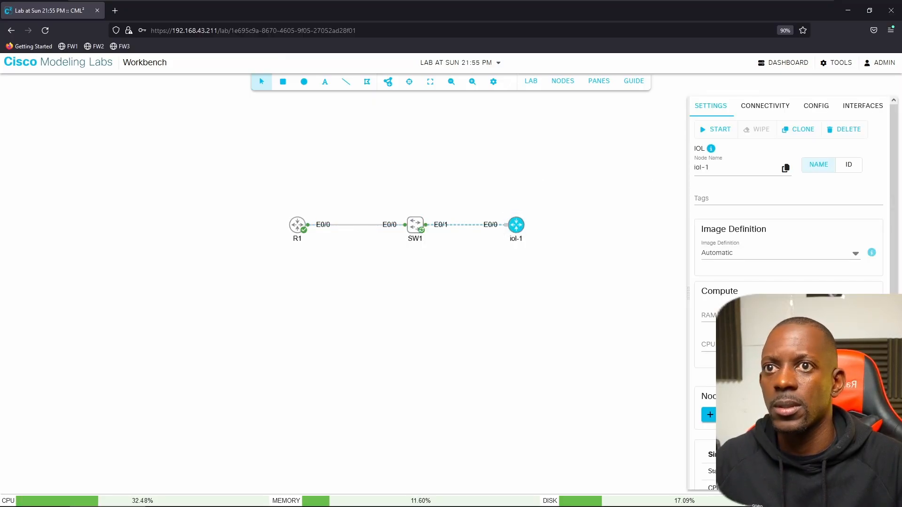
text(R2)
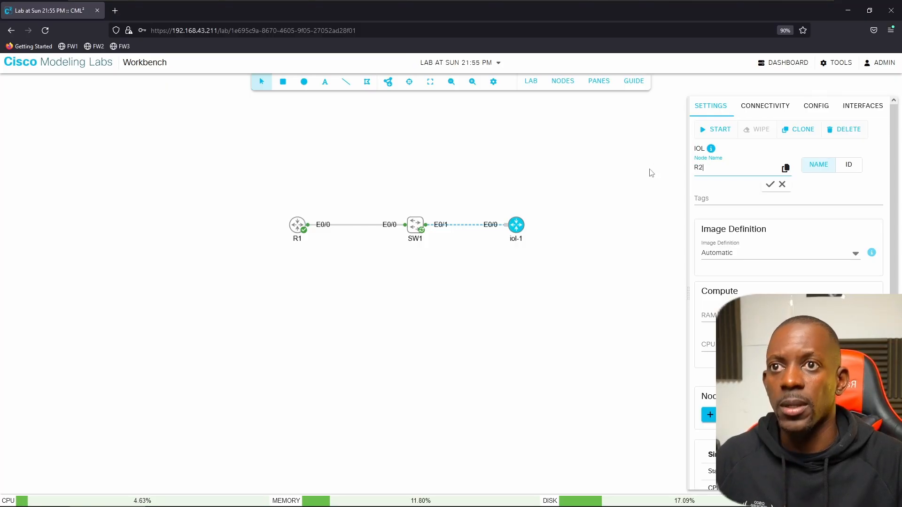
click(770, 184)
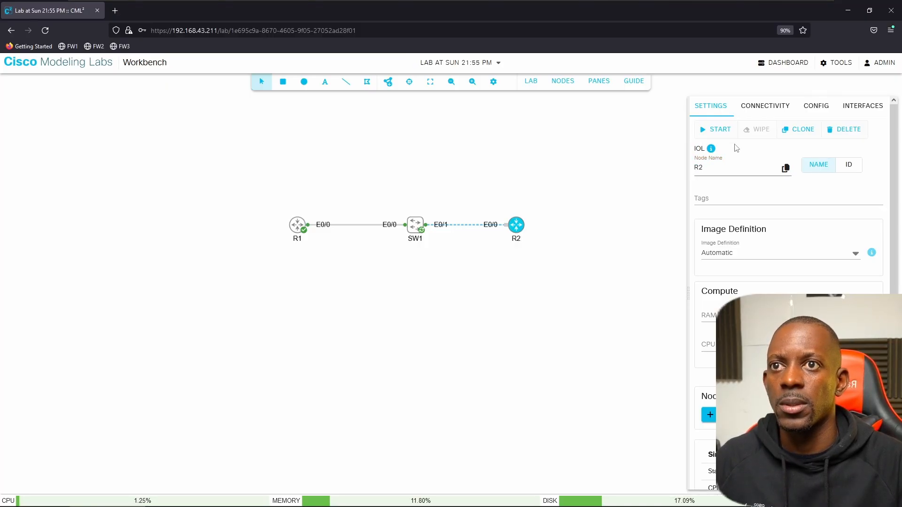
click(714, 129)
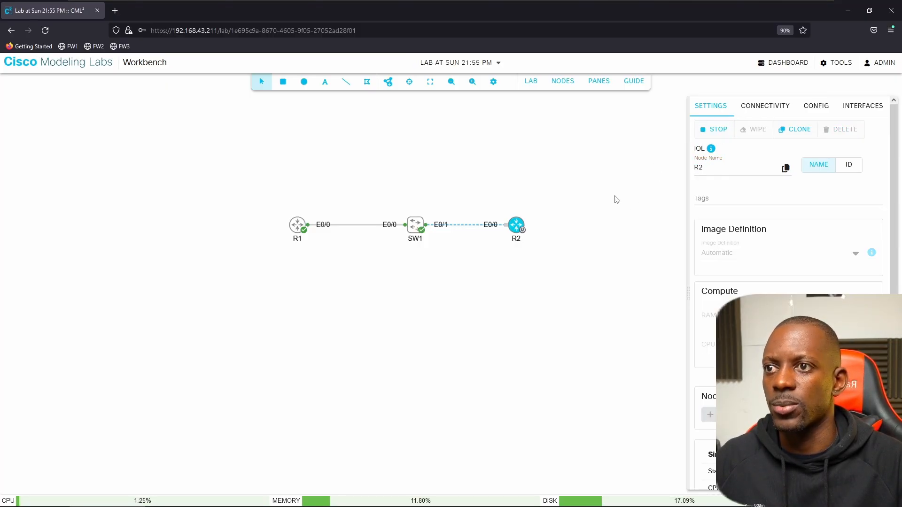
click(297, 225)
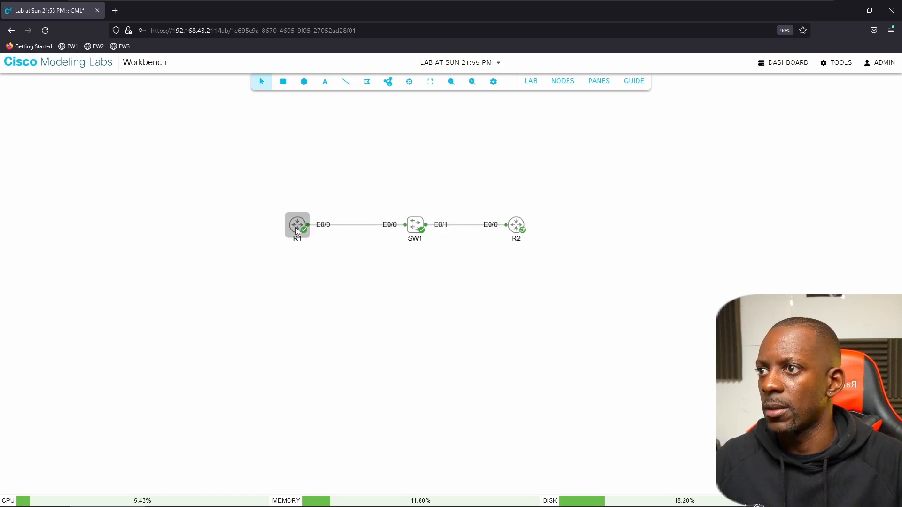
Start a console session on R1 and enter global configuration mode.
click(297, 225)
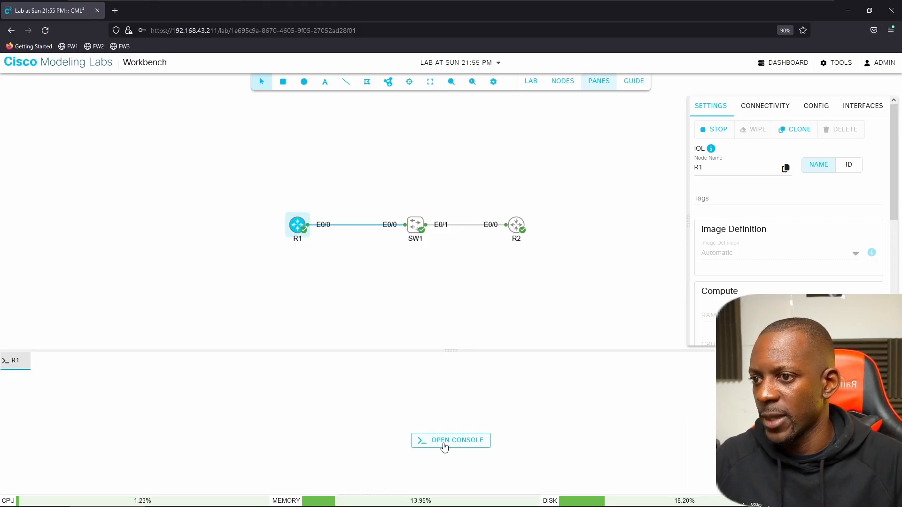
click(450, 440)
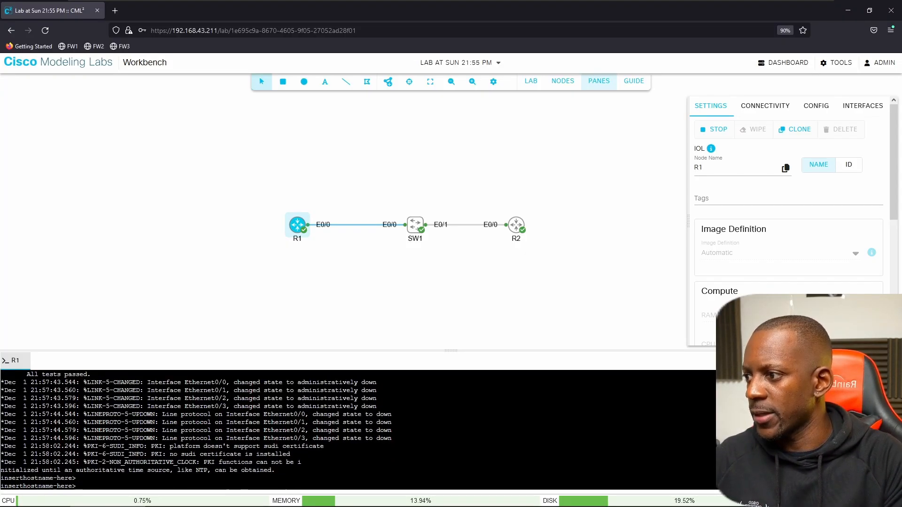
text(en)
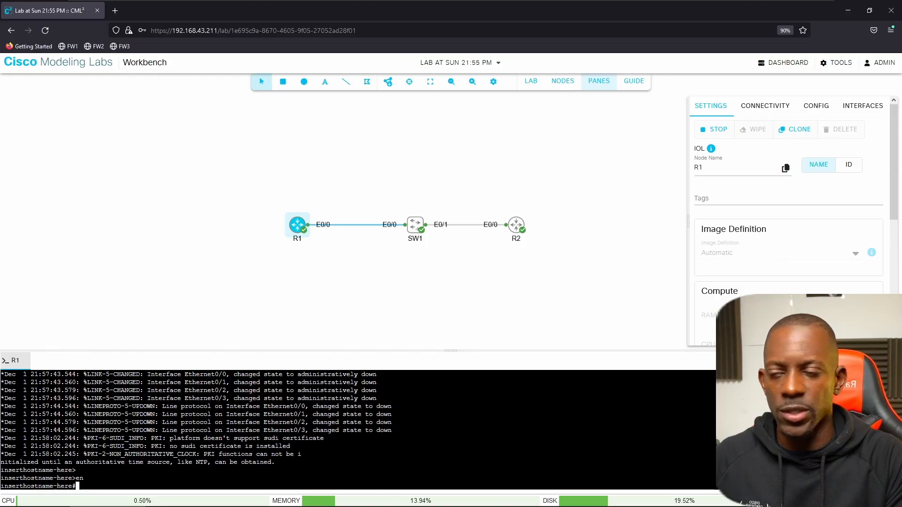
text(conf t)
text(host R1)
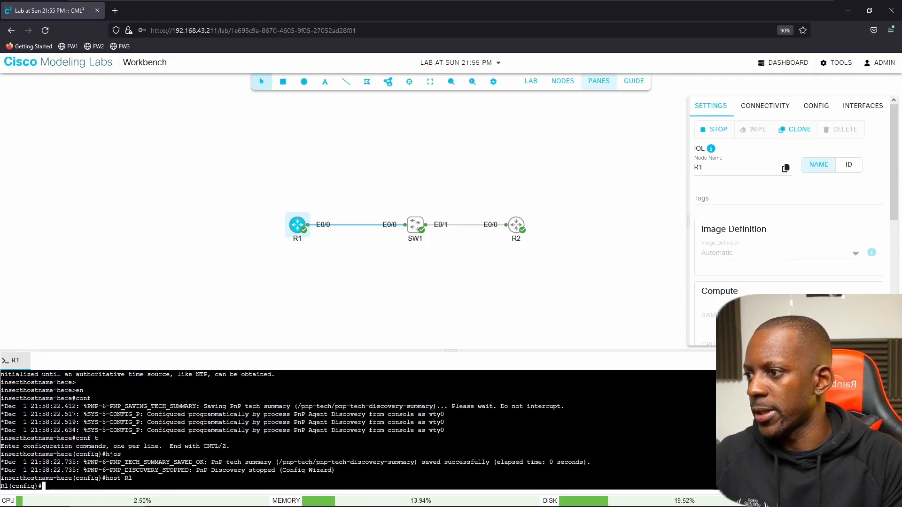
Address E0/0 with 192.168.1.x/24 and enable EIGRP 1 with a 192.168.1 network statement.
text(int e0/0)
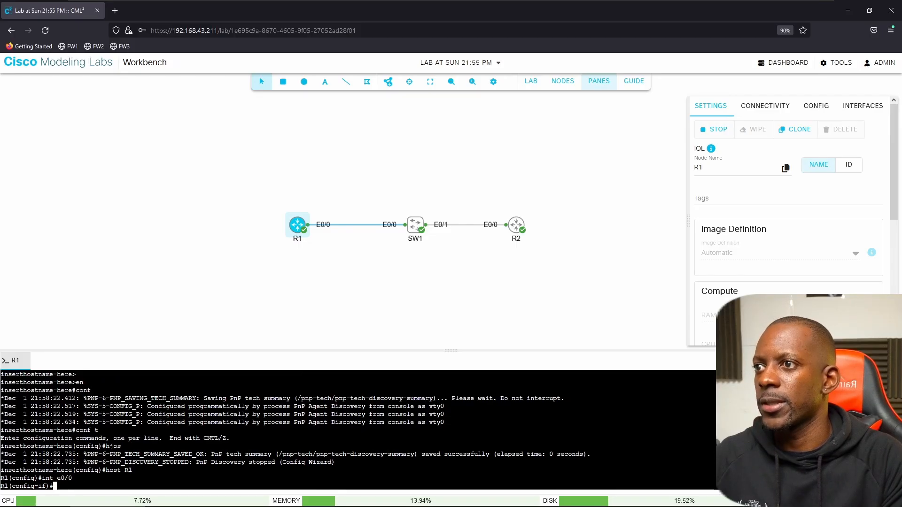
text(ip add 192.168.1.)
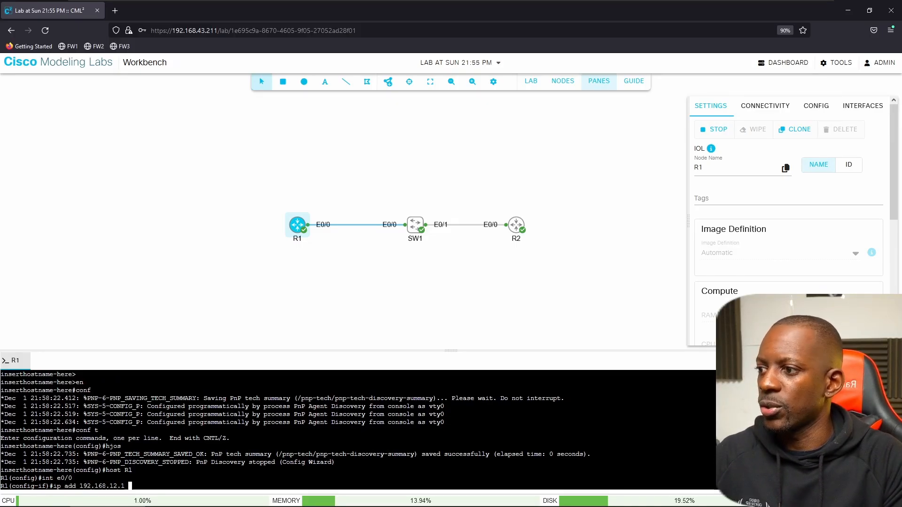
text(255.255.255.0)
text(no shut)
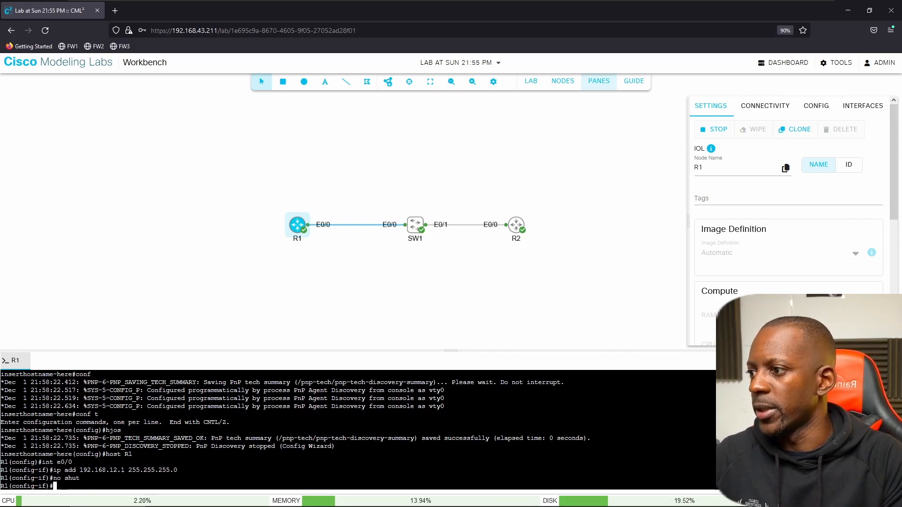
text(router eigrp 1)
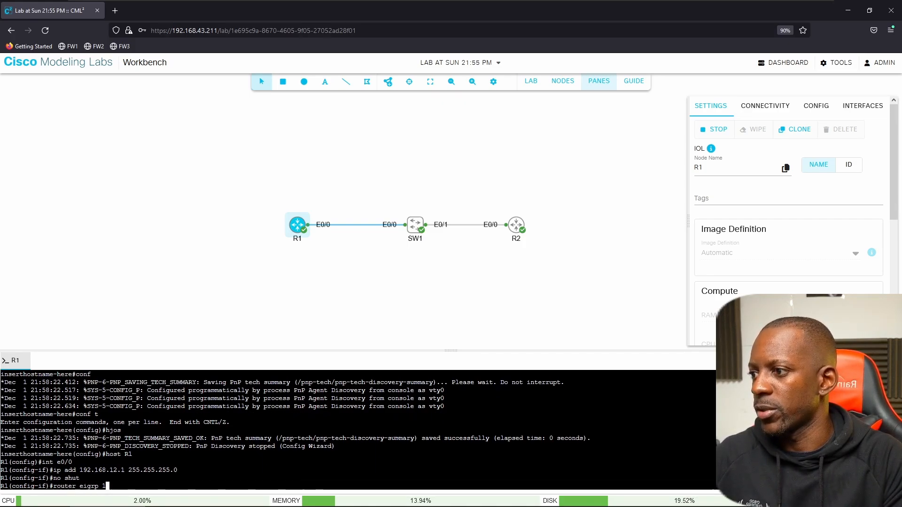
text(net 192.168.1.1 0.0.0.0)
text(end)
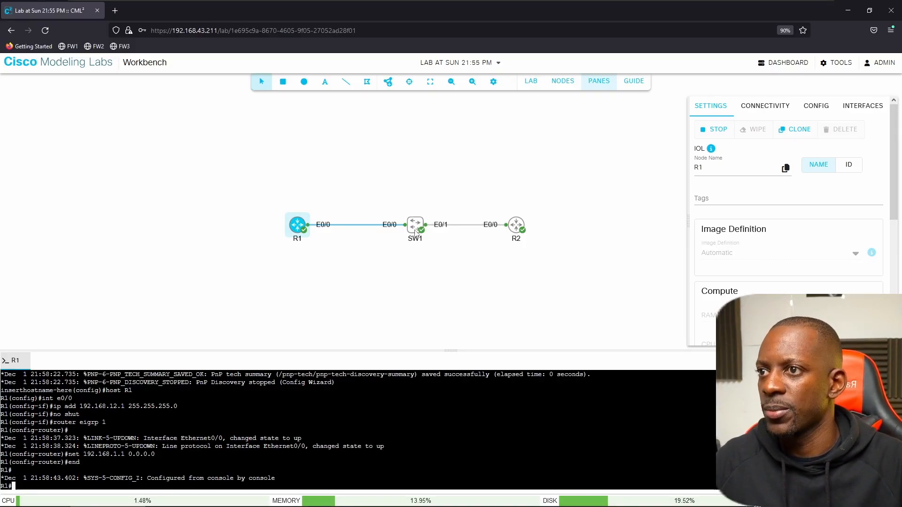
Open a console tab for SW1 and start its console session.
right_click(415, 226)
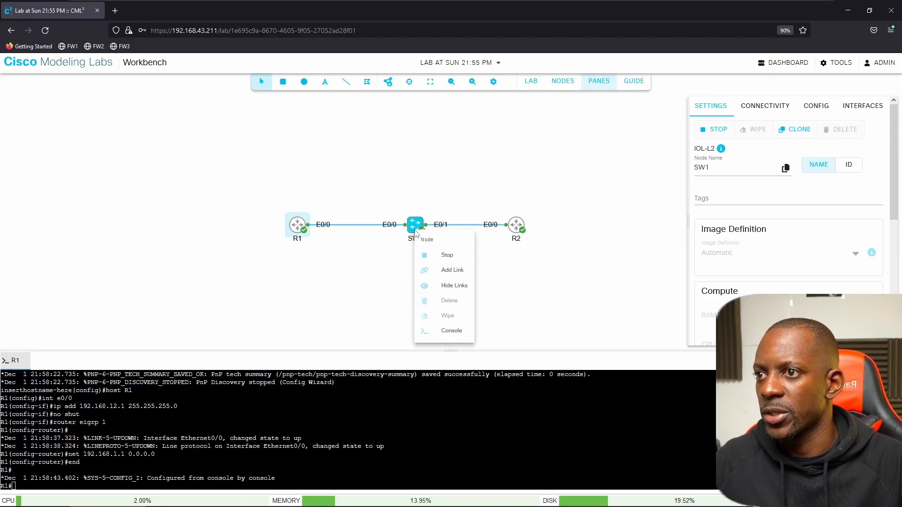
click(450, 330)
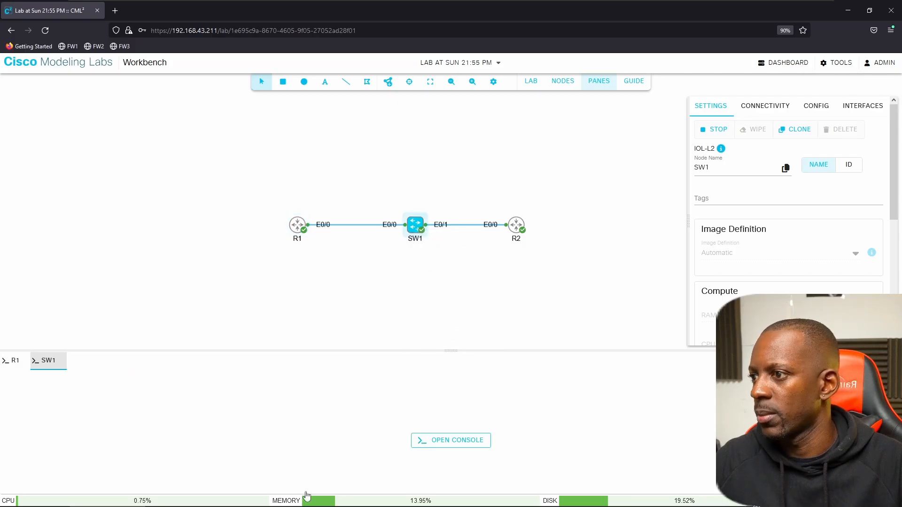
click(451, 439)
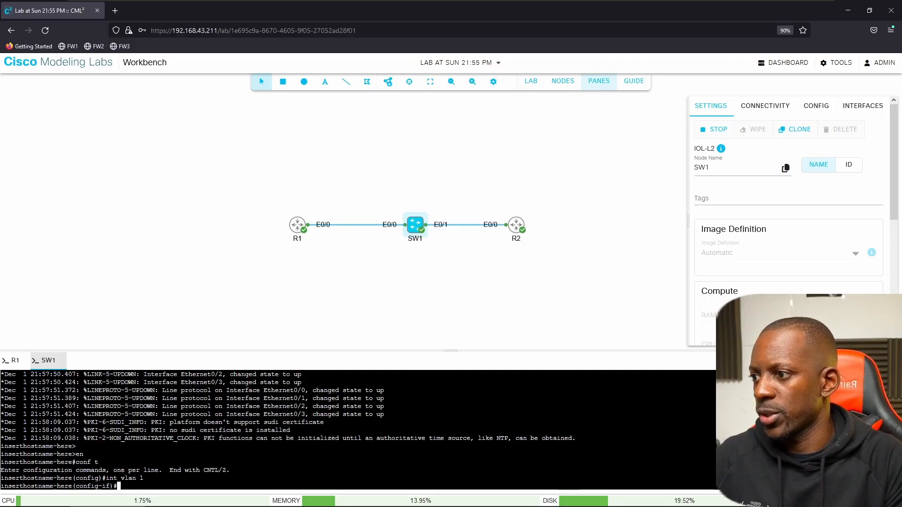
Assign 192.168.12.3/24 to VLAN 1 and 3.3.3.3/32 to loopback 0 on SW1.
text(ip add 1)
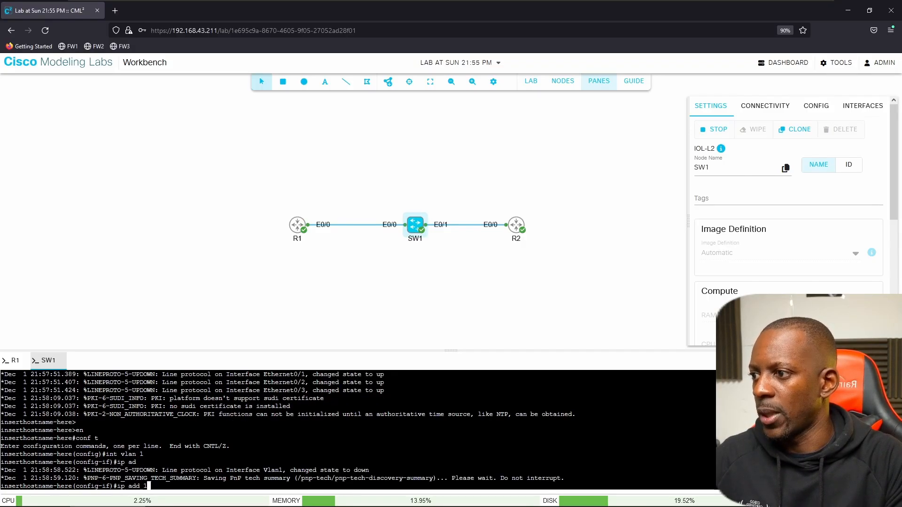
text(192.168.12.)
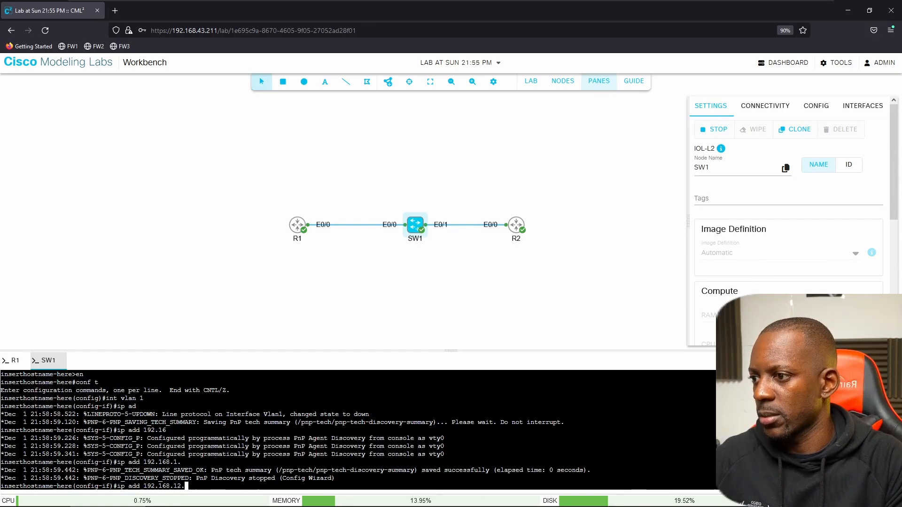
text(3 255.255.255.0)
text(ip add)
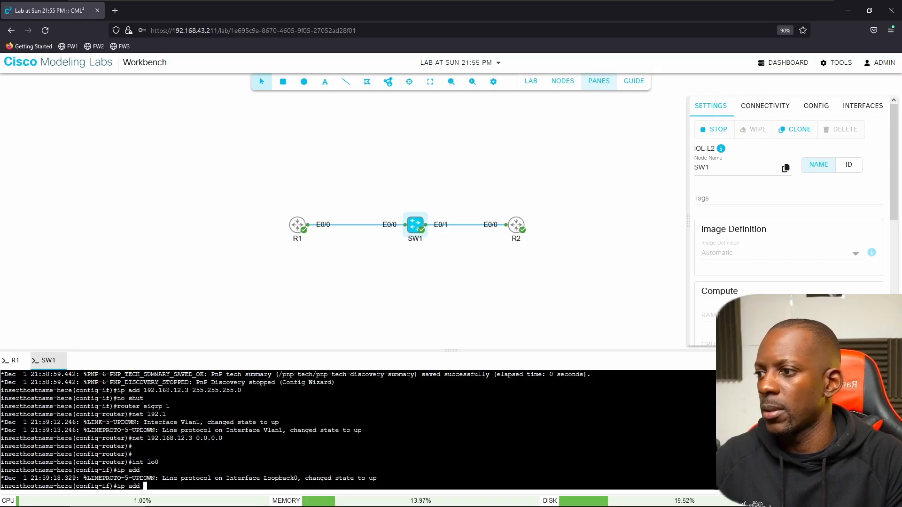
text(3.3.3.3 255.255.255.255)
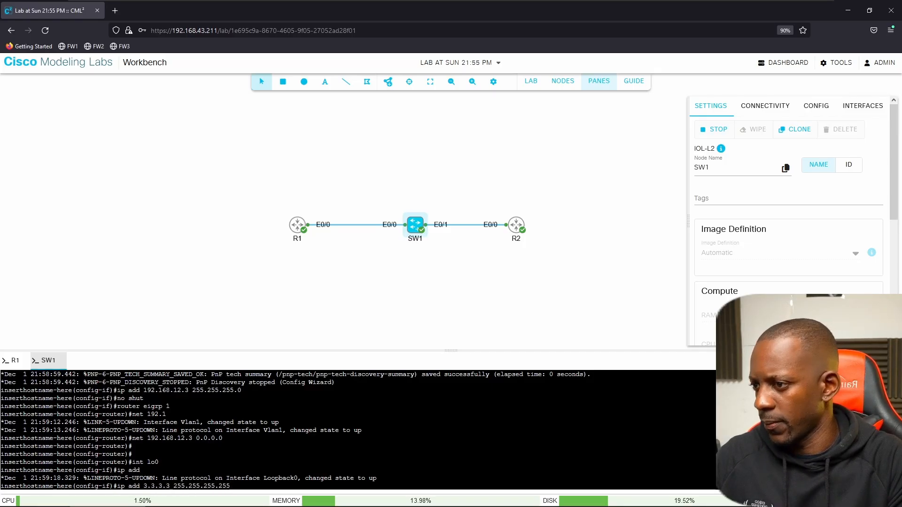
Advertise 3.3.3.3 0.0.0.0 under router eigrp and test reachability with a ping.
text(router eigrp 1)
text(net)
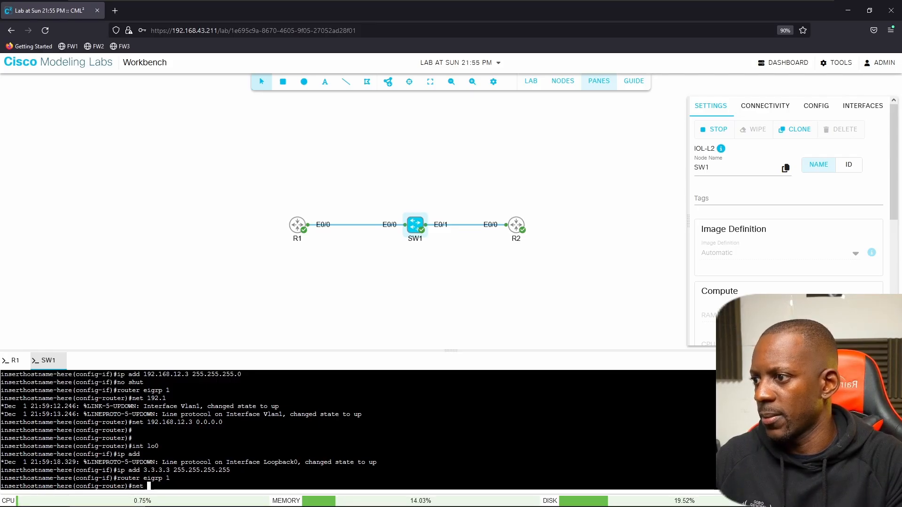
text(3.3.3.3)
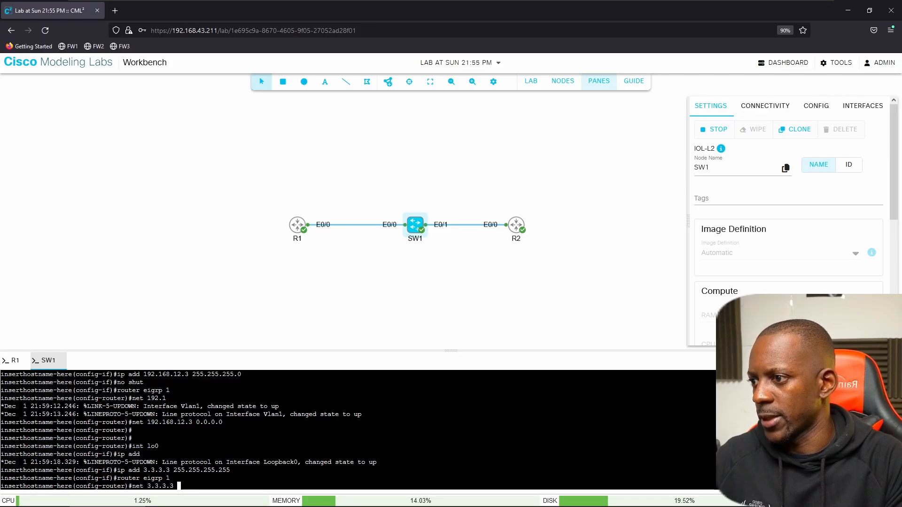
text(0.0.0.0)
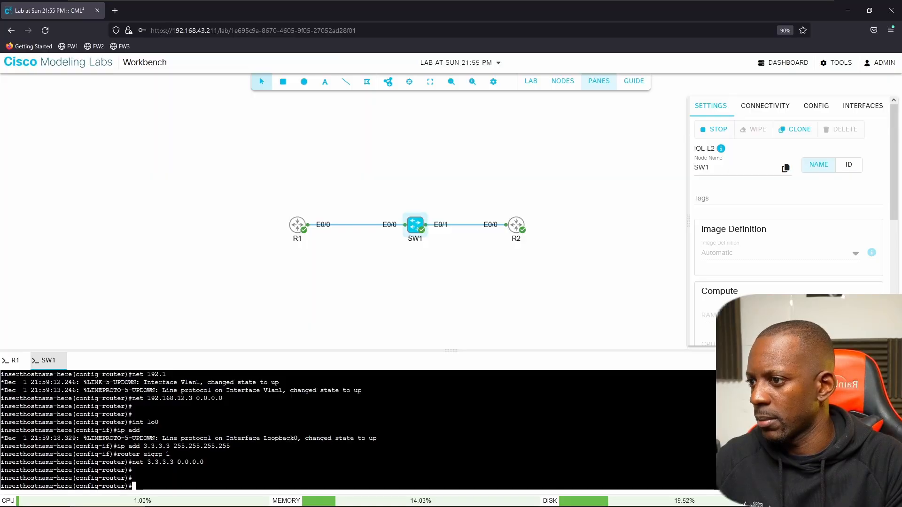
text(do sh ping 192.168.12.3)
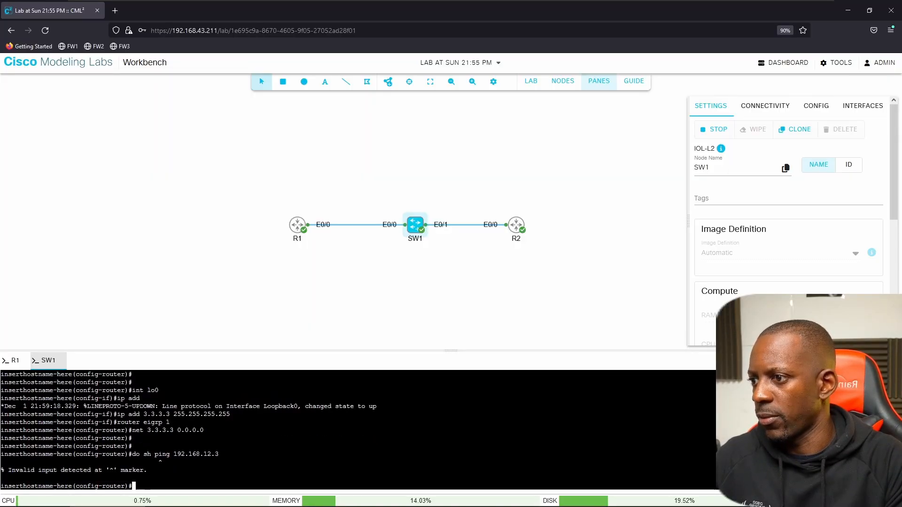
Ping 192.168.12.1 from SW1, set hostname SW1 and save the configuration.
text(do ping 192.168.12.1)
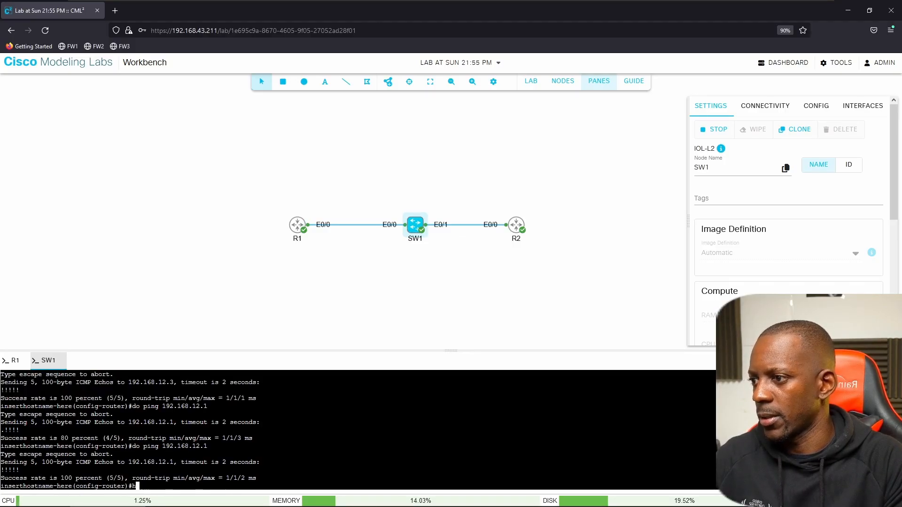
text(host SW1)
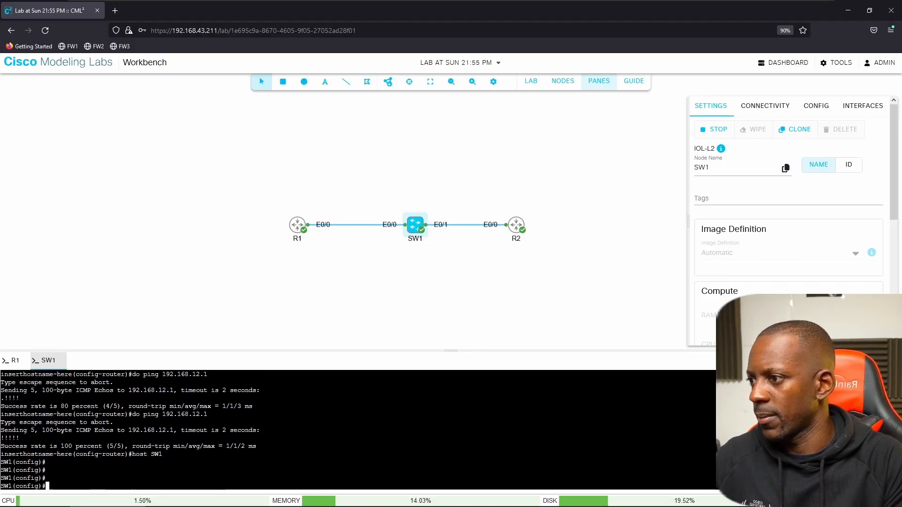
text(do wr)
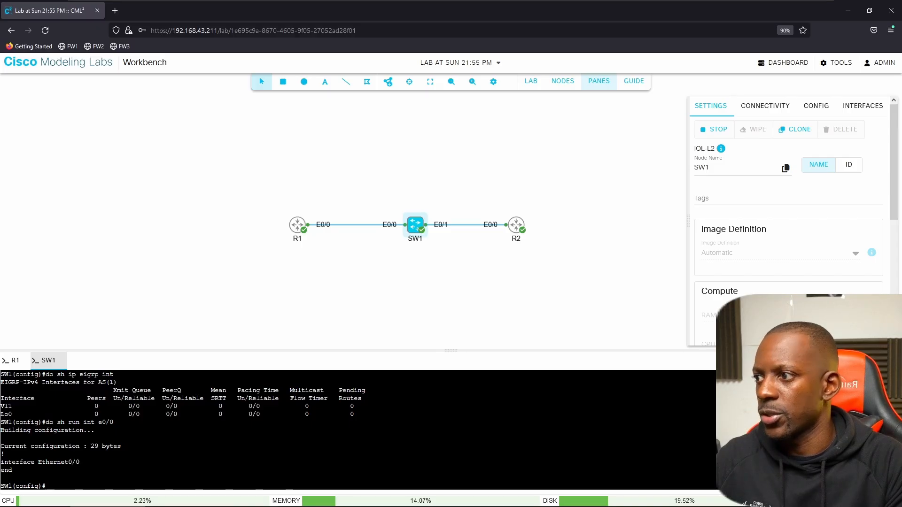
mouse_move(386, 282)
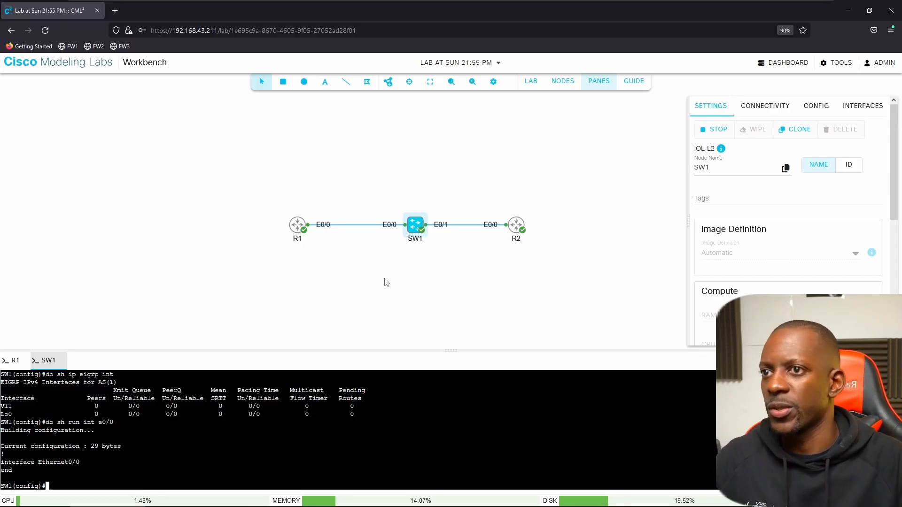
Start a console session to R2 from the canvas.
right_click(516, 226)
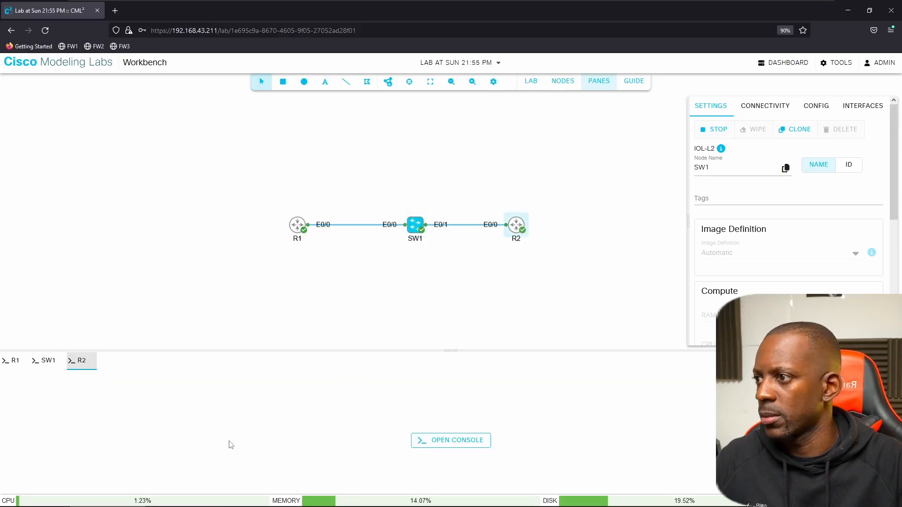
click(451, 440)
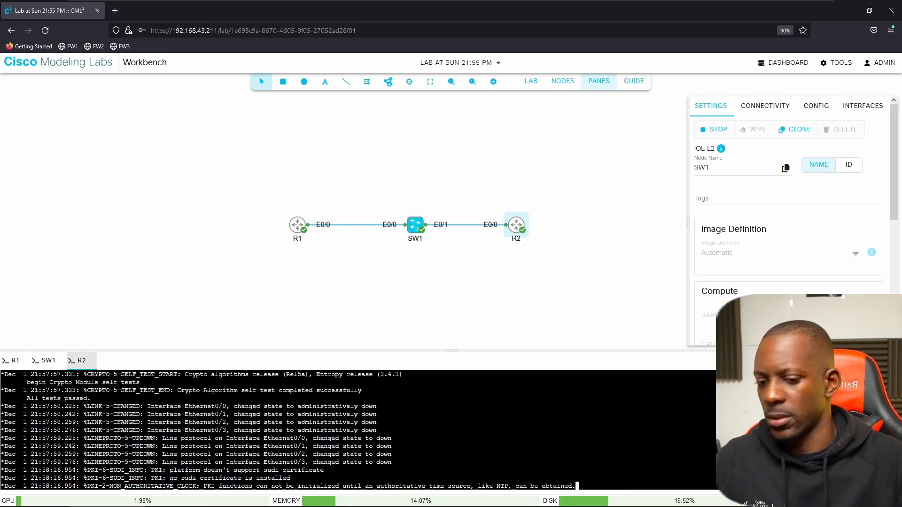
Enter configuration mode on R2 and address E0/0 with 192.168.12.2/24.
text(con)
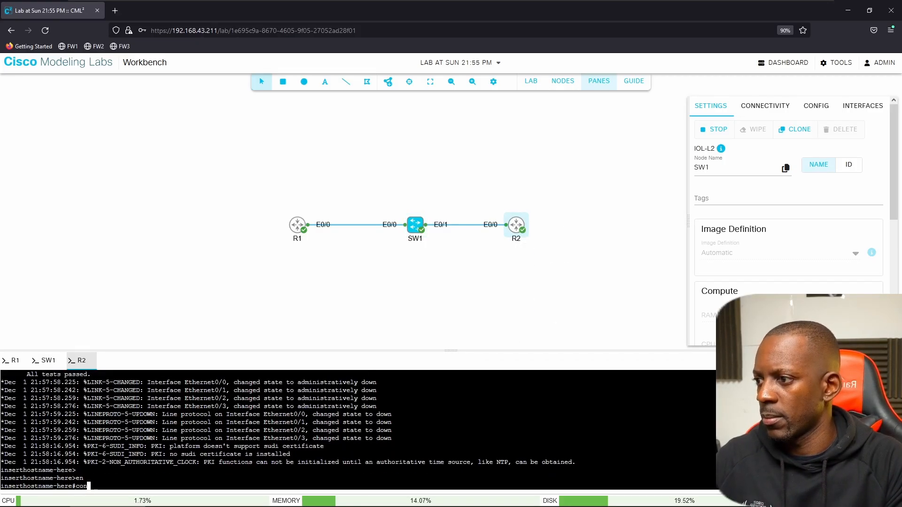
text(conf t)
text(ip a)
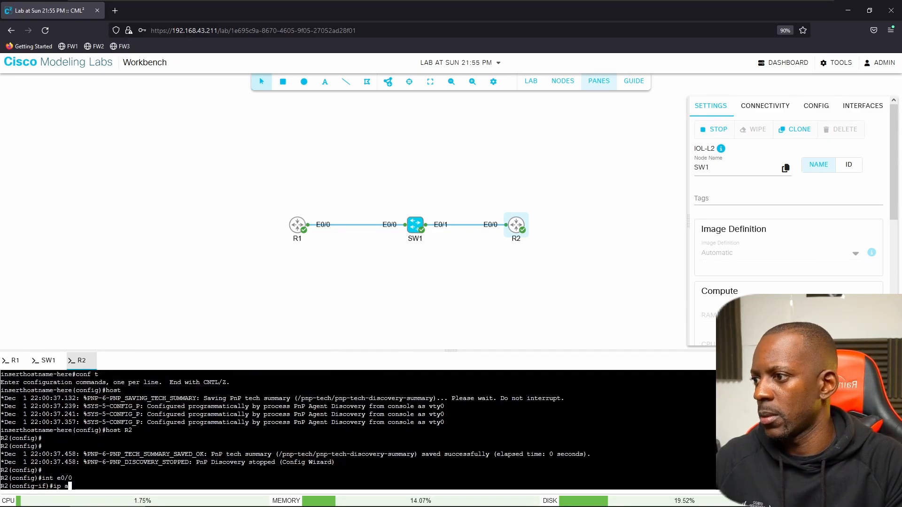
text(dd 192.168.12.2 255.255.255.0)
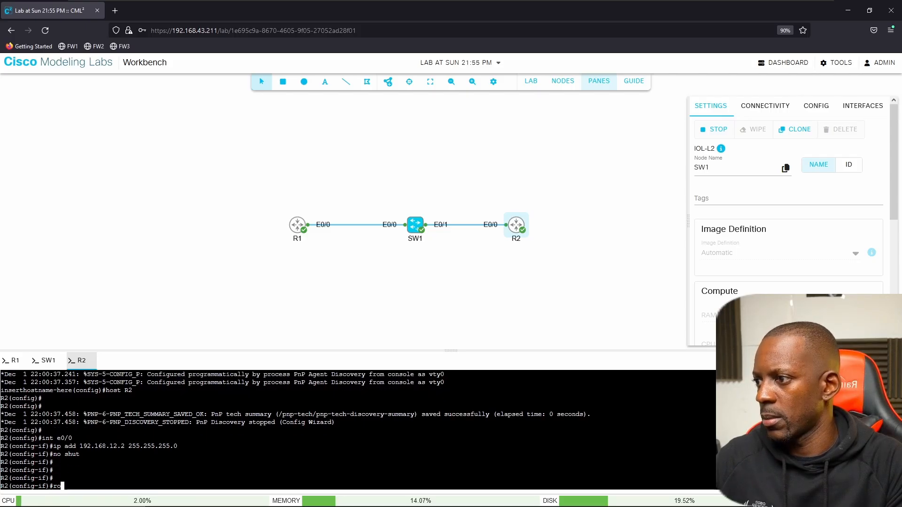
Enable EIGRP 1 with network 192.168.12.2 0.0.0.0, correcting a mistyped mask.
text(router eigrp 1)
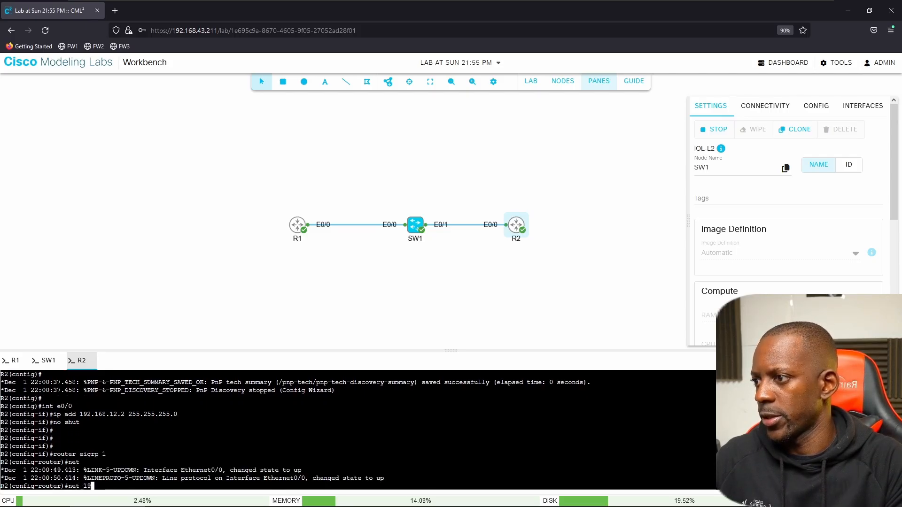
text(92.168.12.2 2)
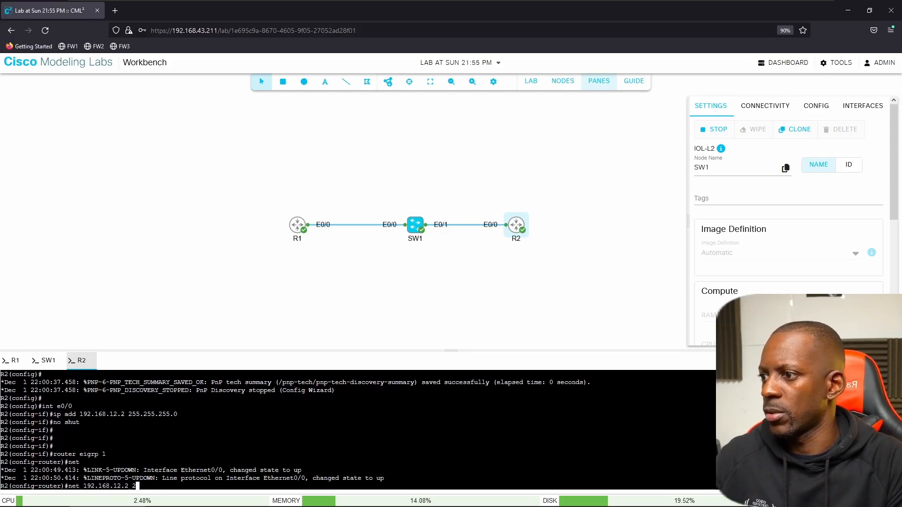
text(55.255.255)
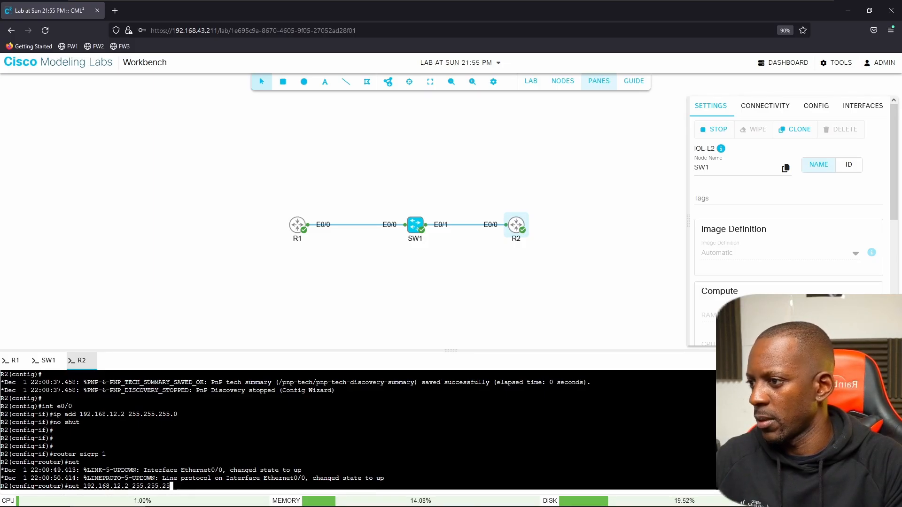
key(BackSpace)
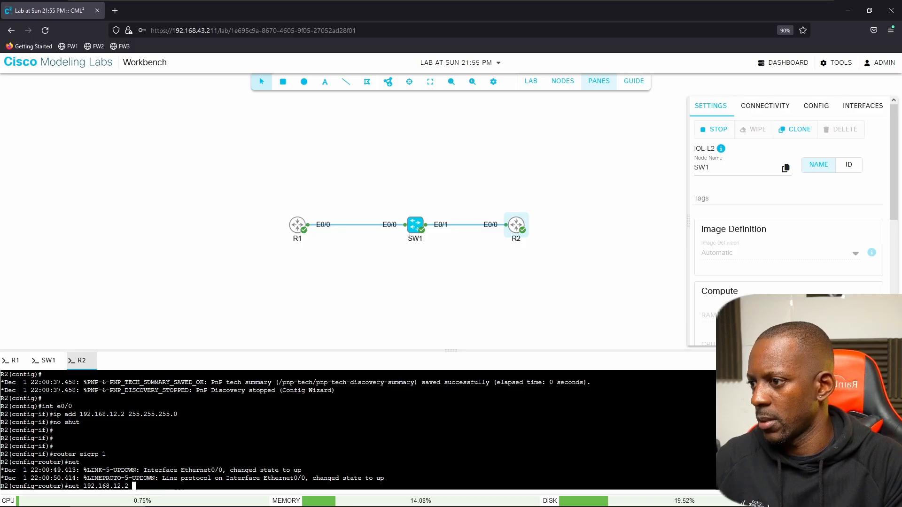
text(0.0.0.0)
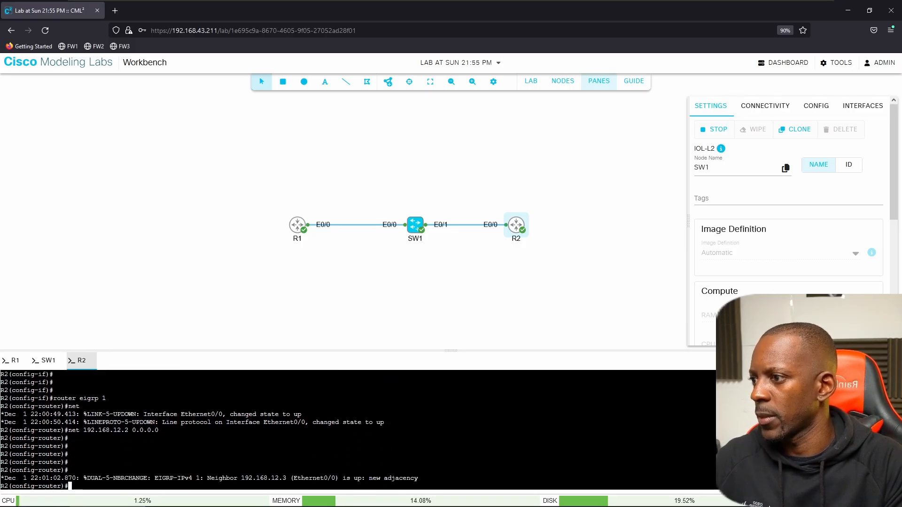
text(do)
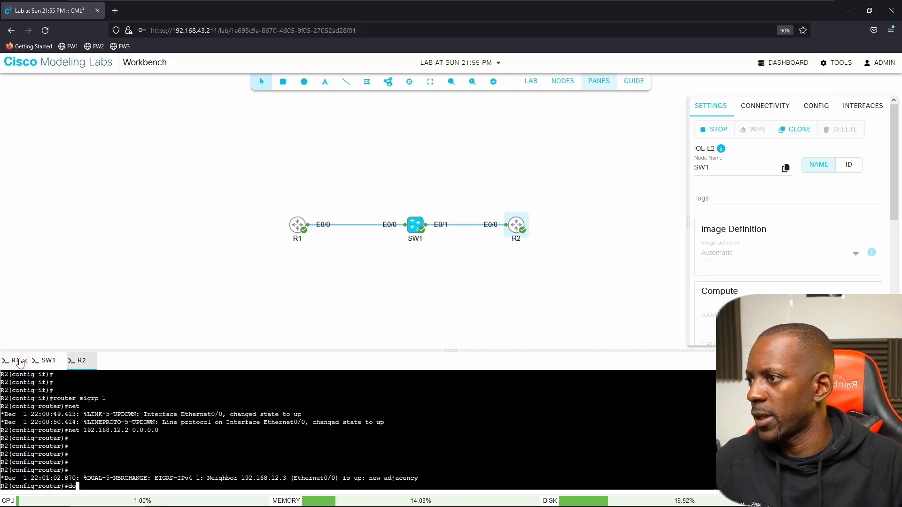
On R1 replace EIGRP network 192.168.1.1 0.0.0.0 with the corrected 192.168.12.1 statement.
click(15, 361)
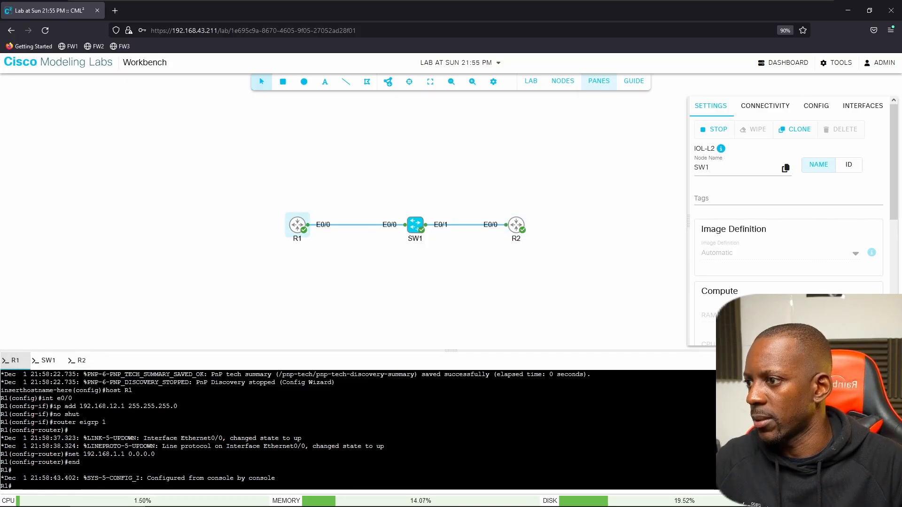
text(conf t)
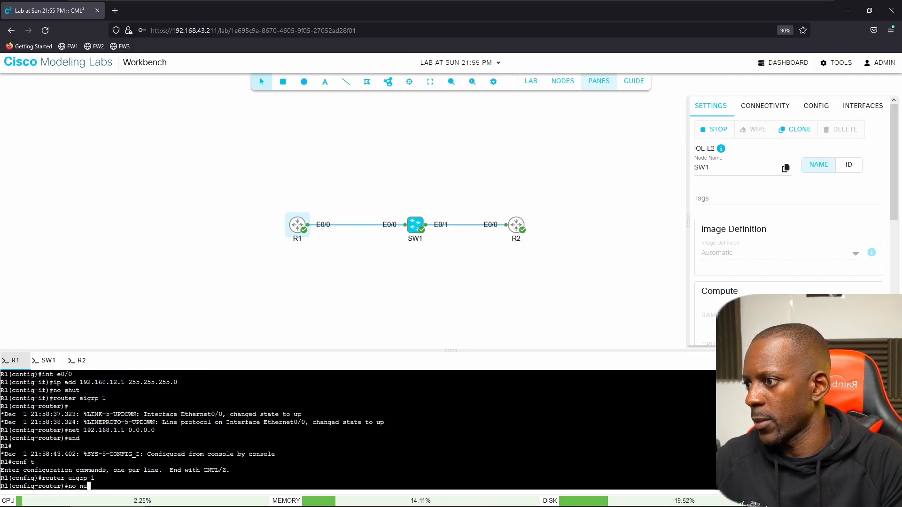
text(router eigrp 1)
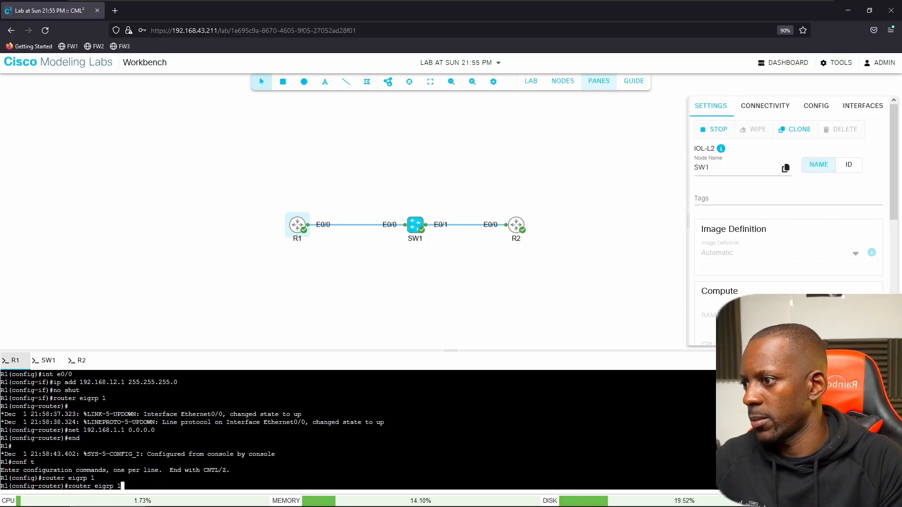
text(net 192.168.1.1 0.0.0.0)
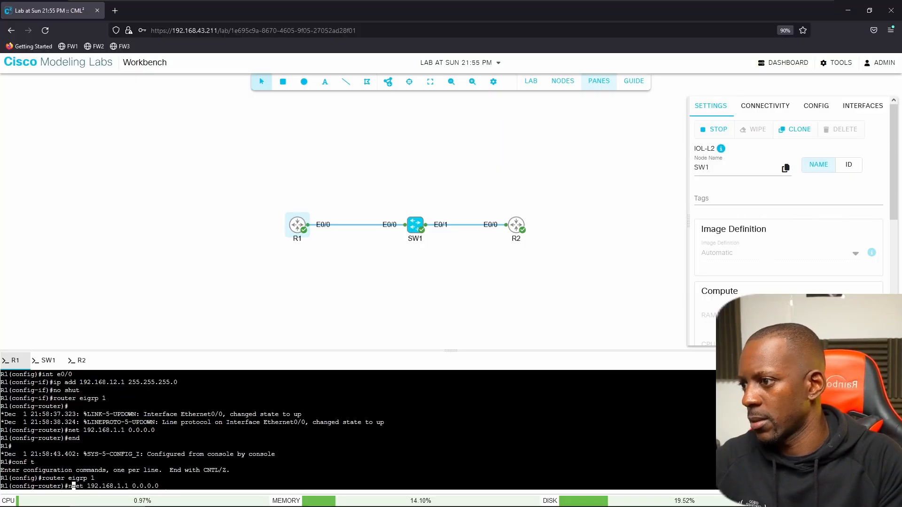
text(no net 192.168.1.1 0.0.0.0)
text(net 192.168.12.1 0.)
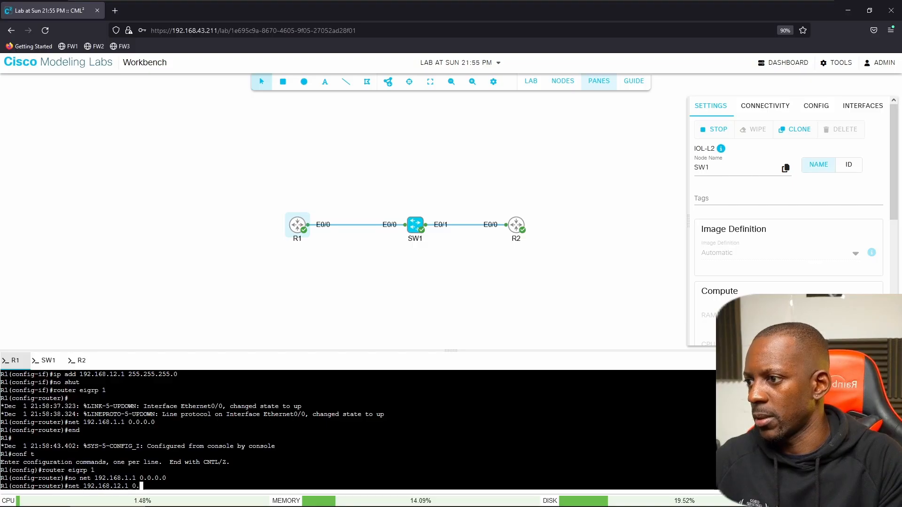
text(0.0.0)
key(Enter)
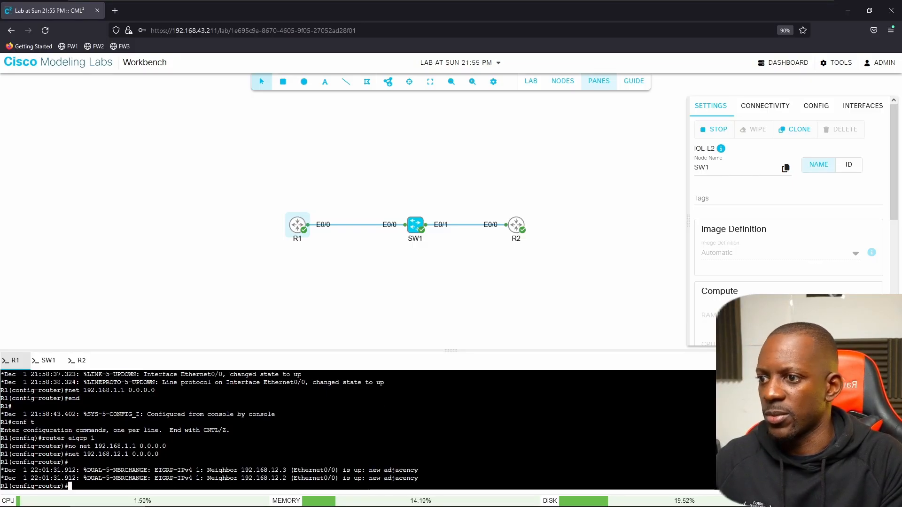
Verify with sh ip route eigrp that R1 learned the 3.3.3.3 route.
text(do)
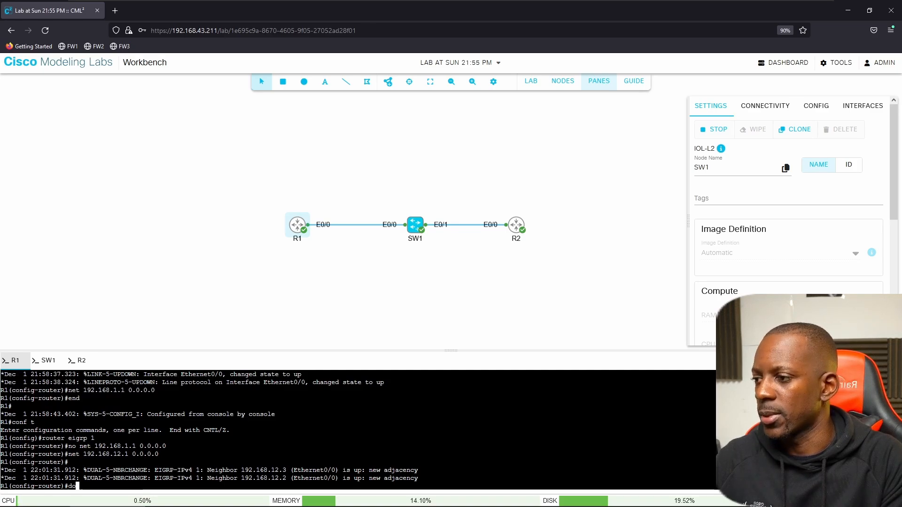
text(sh ip route eigrp)
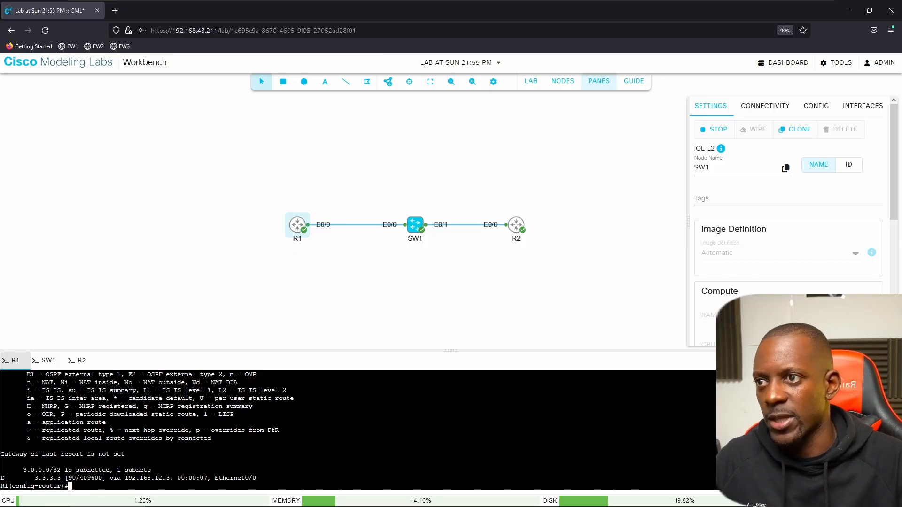
click(497, 128)
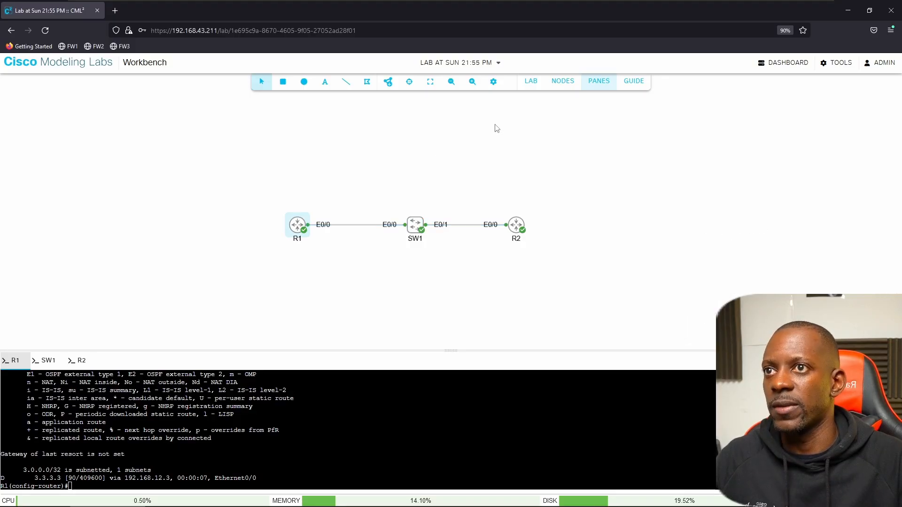
Show the catalog of addable node types beside the running R1, R2 and SW1 nodes.
click(387, 81)
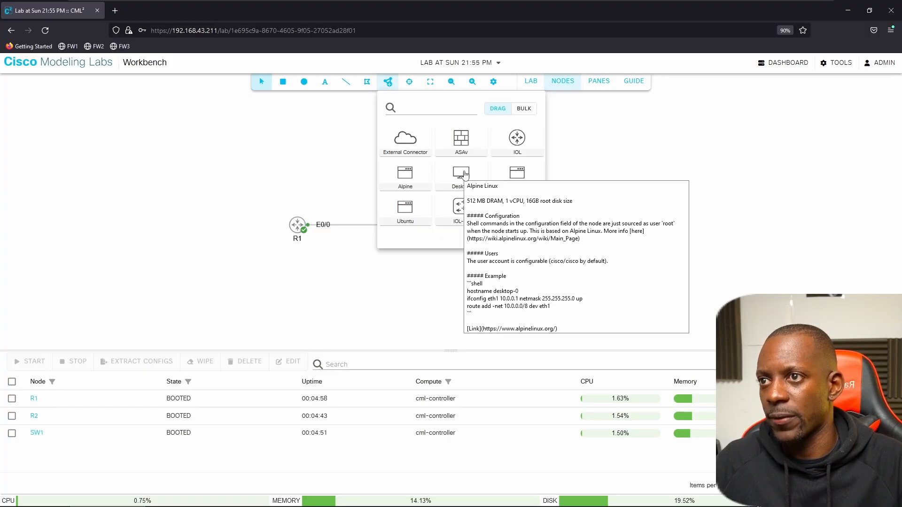
mouse_move(415, 159)
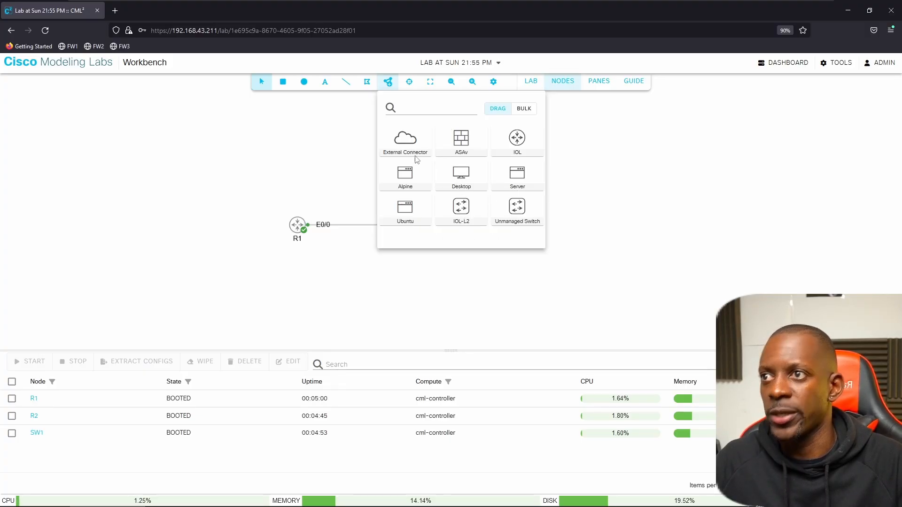